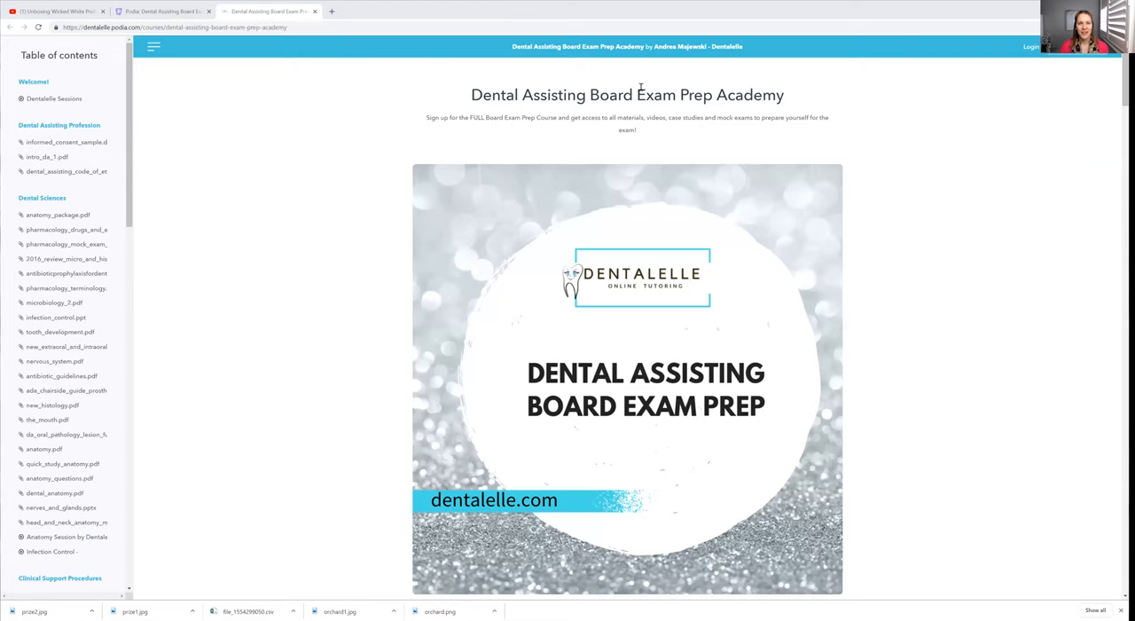
{"action": "mouse_move", "coordinate": [619, 110]}
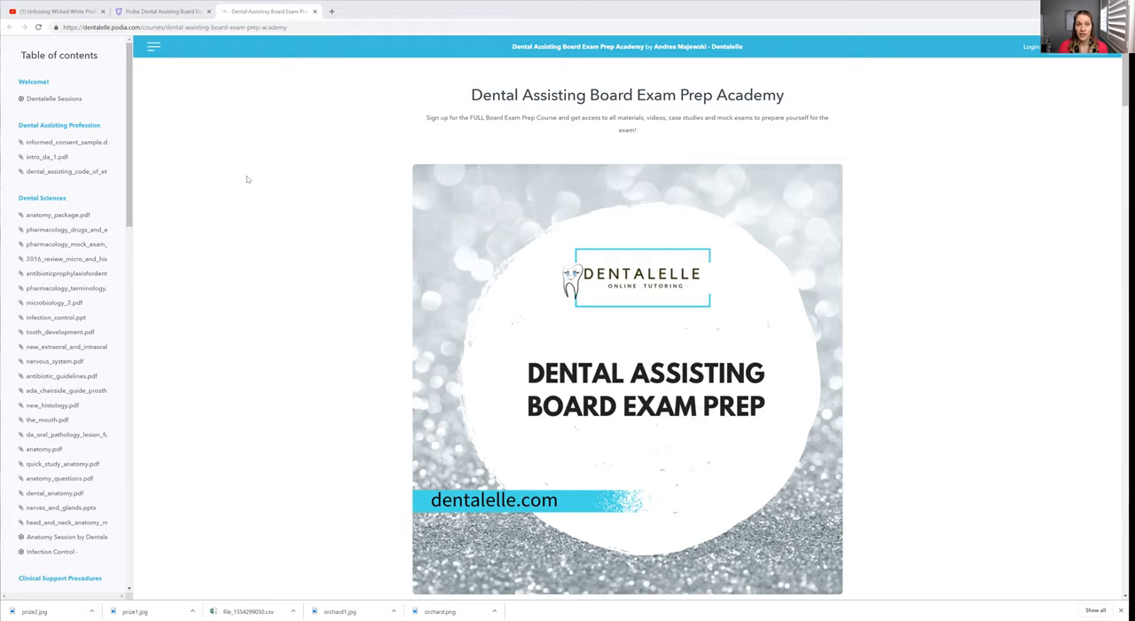
{"action": "mouse_move", "coordinate": [238, 185]}
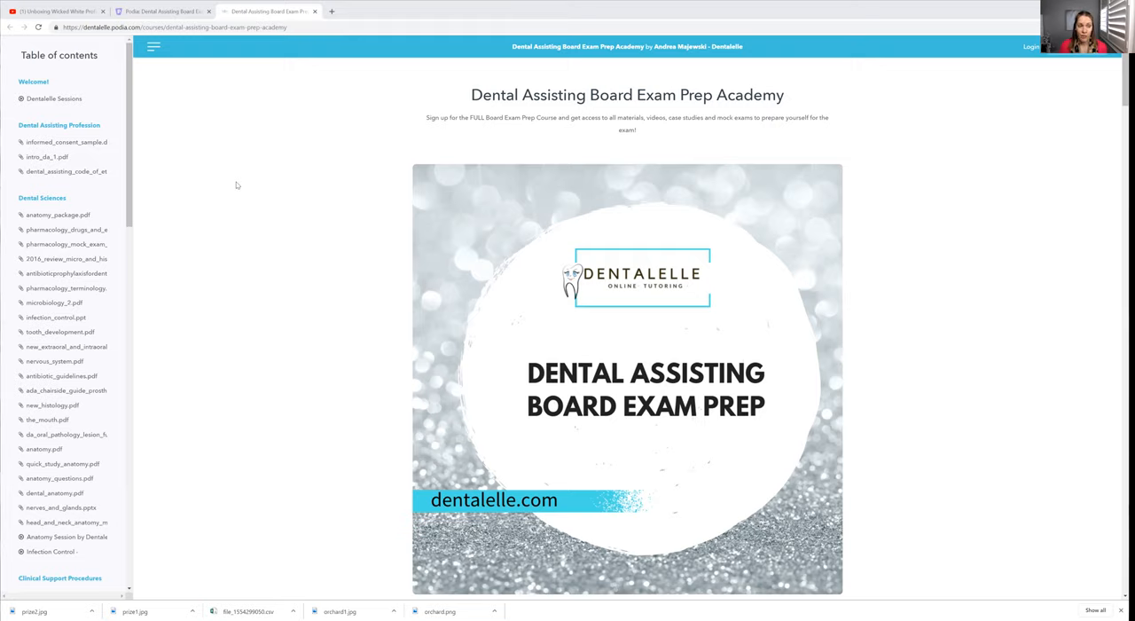
{"action": "mouse_move", "coordinate": [146, 124]}
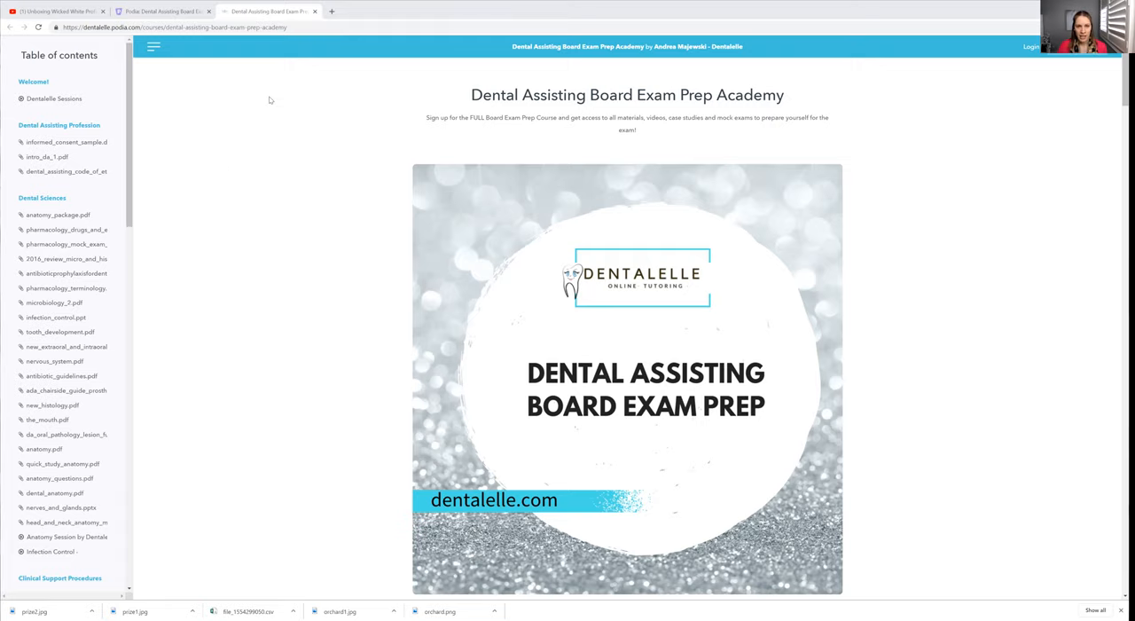
{"action": "mouse_move", "coordinate": [188, 145]}
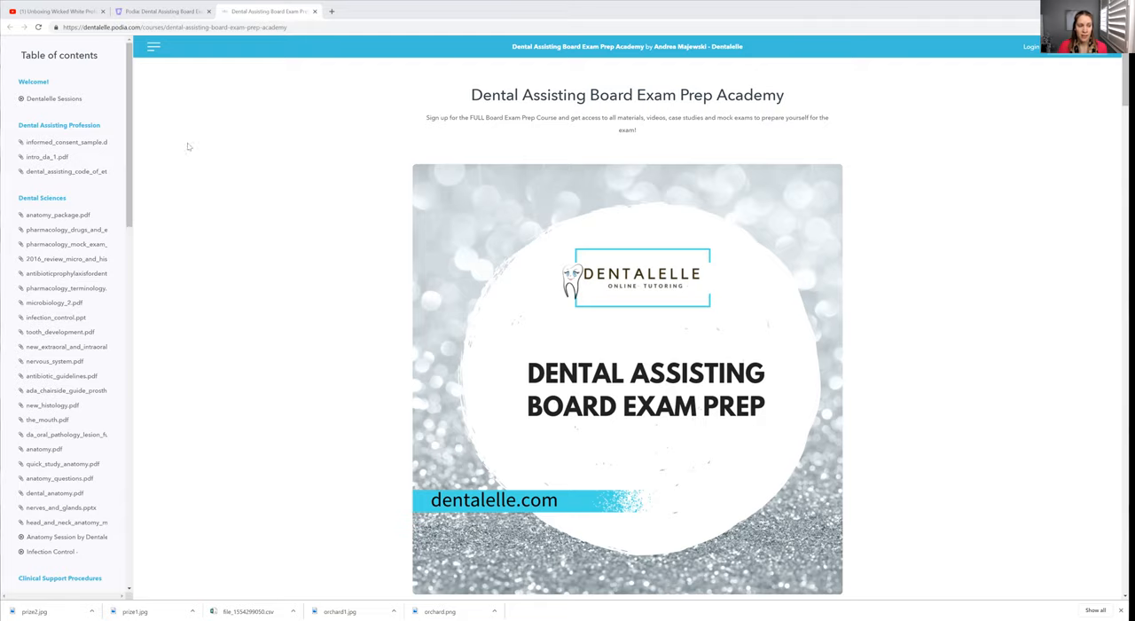
{"action": "mouse_move", "coordinate": [117, 79]}
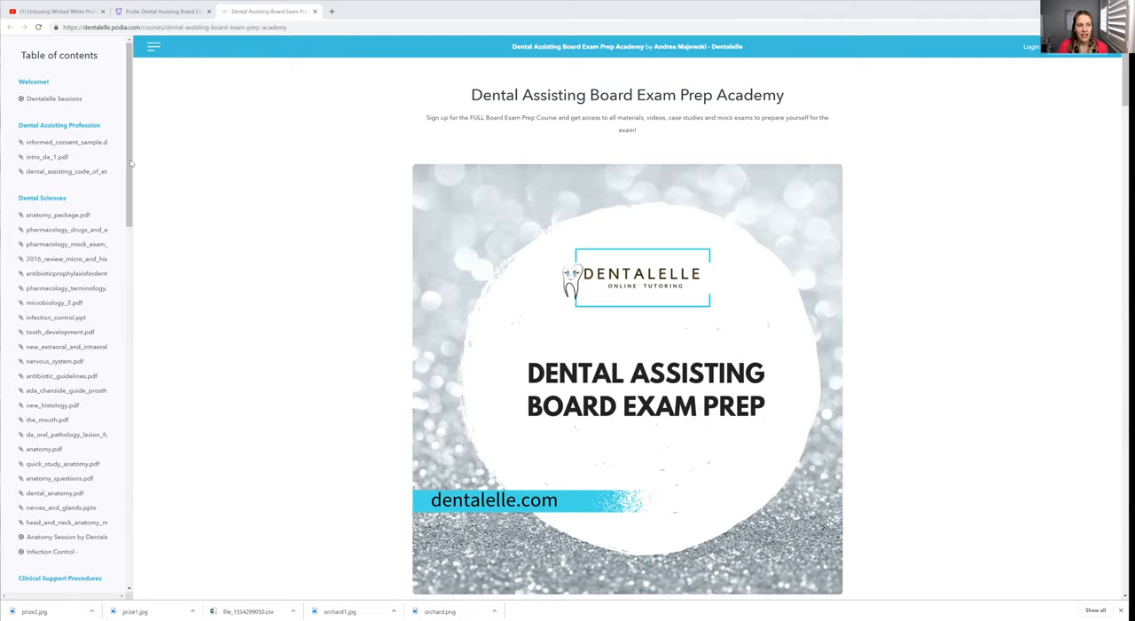
Locate special_needs_conditions.pdf under Patient Care and open its lesson page.
{"action": "scroll", "scroll_direction": "down", "scroll_amount": 3}
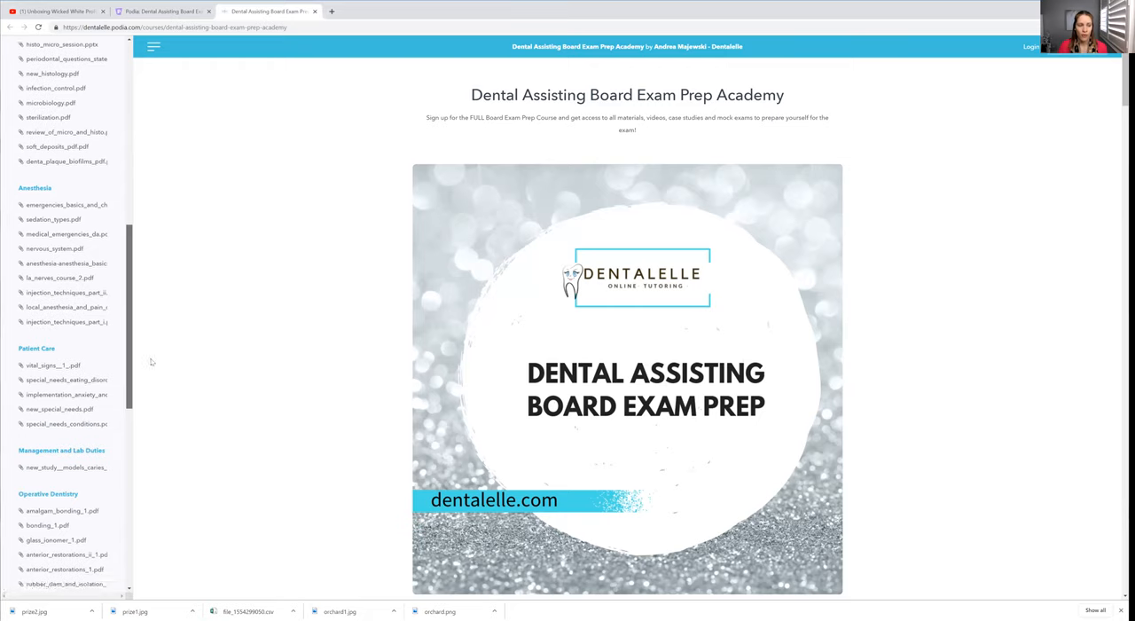
{"action": "scroll", "scroll_direction": "down", "scroll_amount": 3}
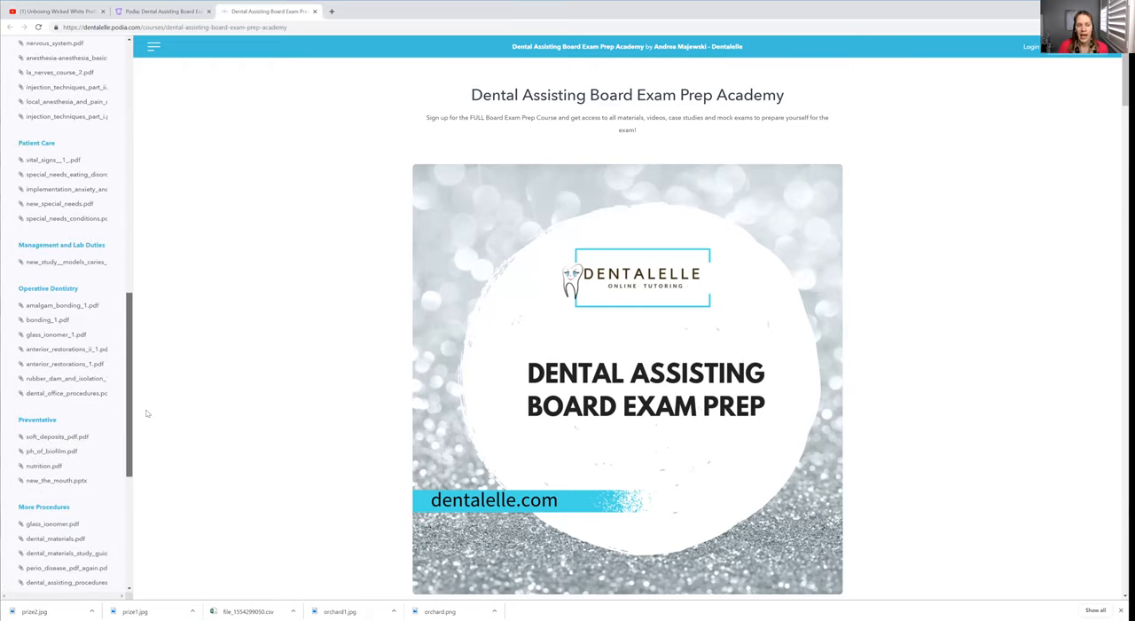
{"action": "scroll", "scroll_direction": "down", "scroll_amount": 3}
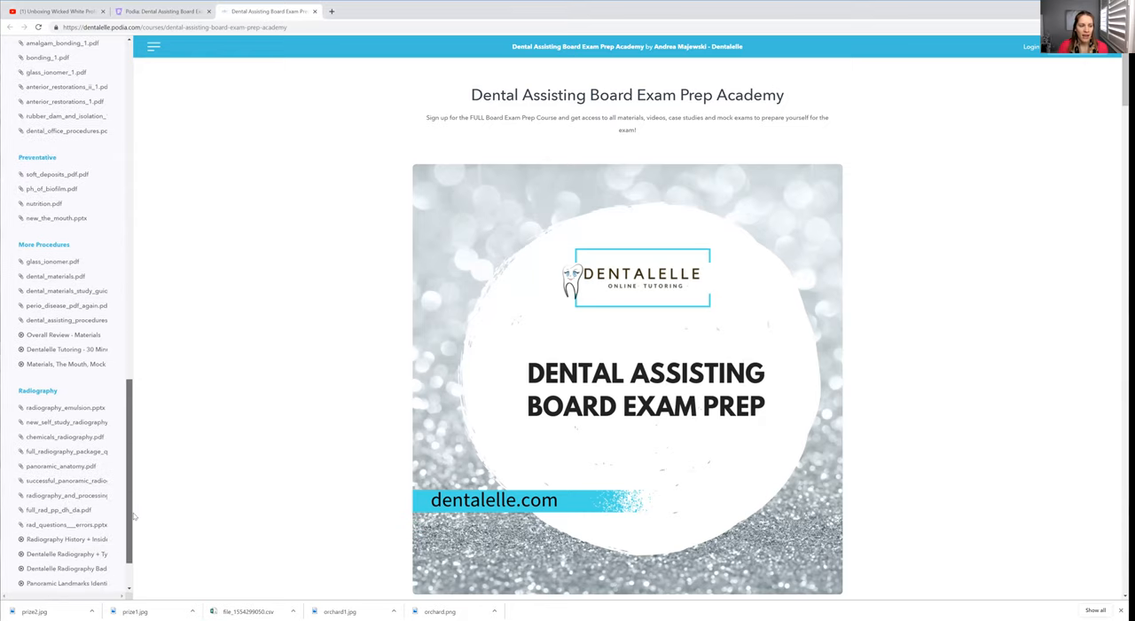
{"action": "scroll", "scroll_direction": "down", "scroll_amount": 3}
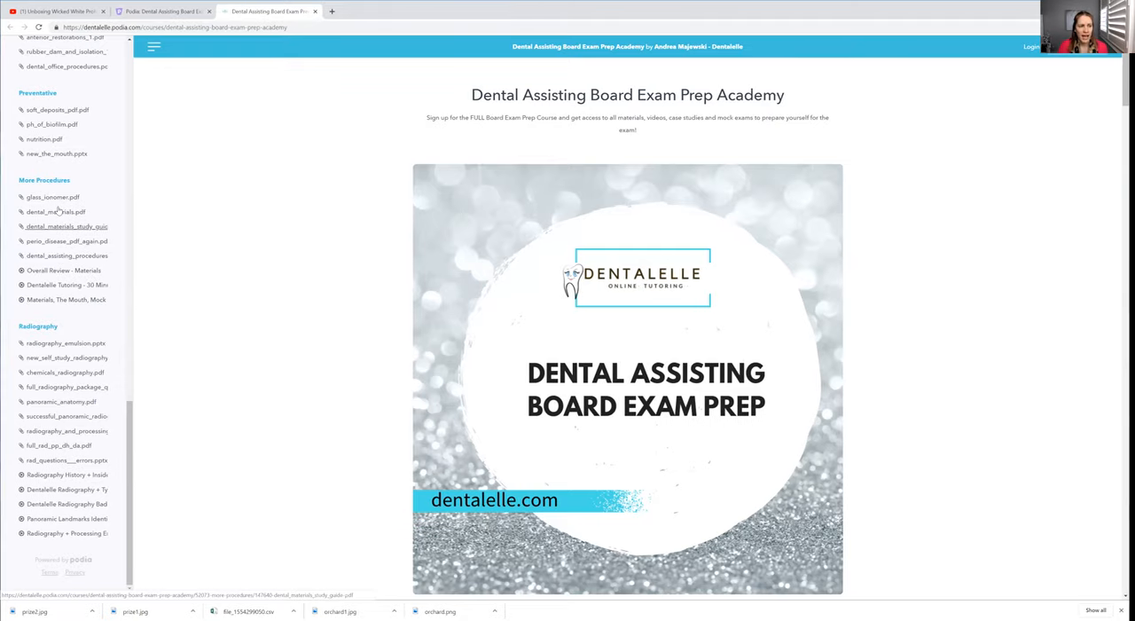
{"action": "left_click", "coordinate": [53, 197]}
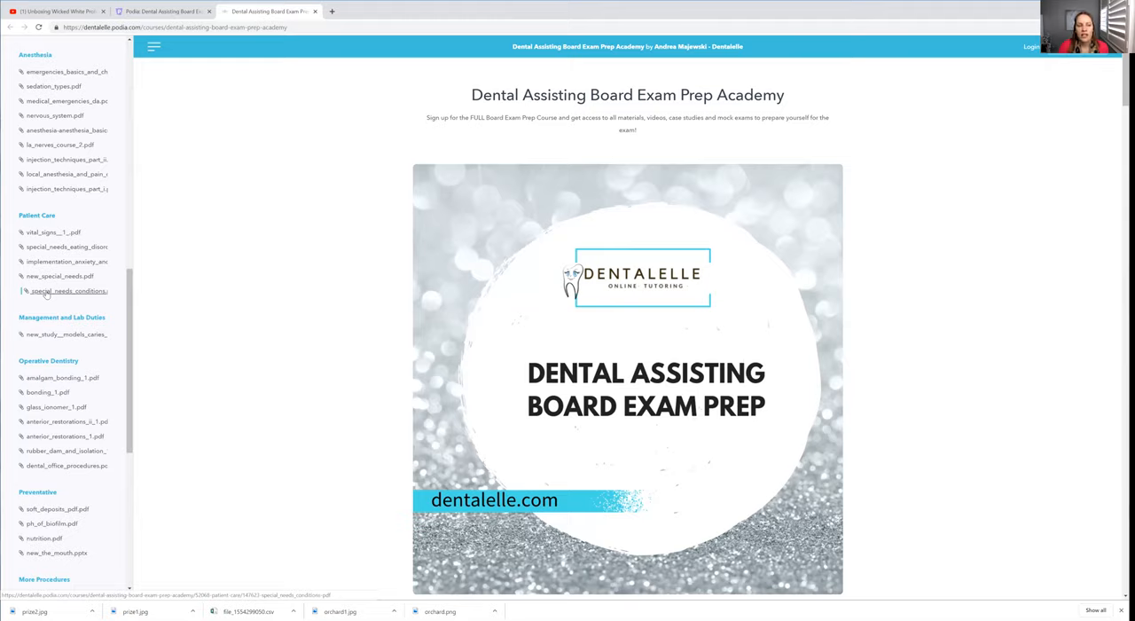
{"action": "left_click", "coordinate": [68, 291]}
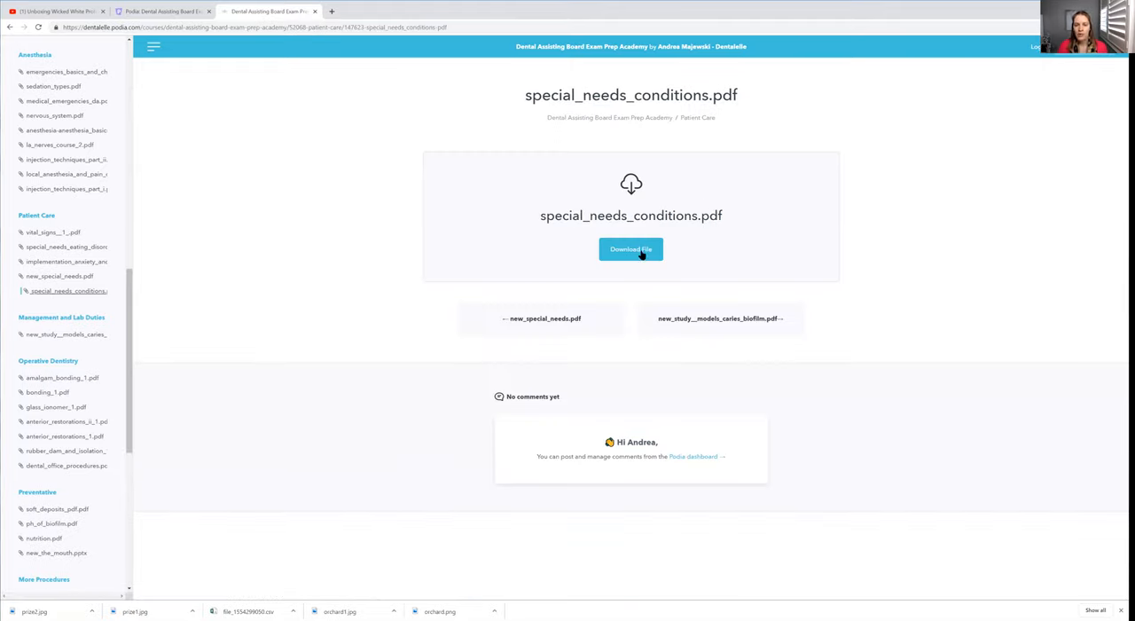
Download special_needs_conditions.pdf and open it from the download bar.
{"action": "left_click", "coordinate": [632, 249]}
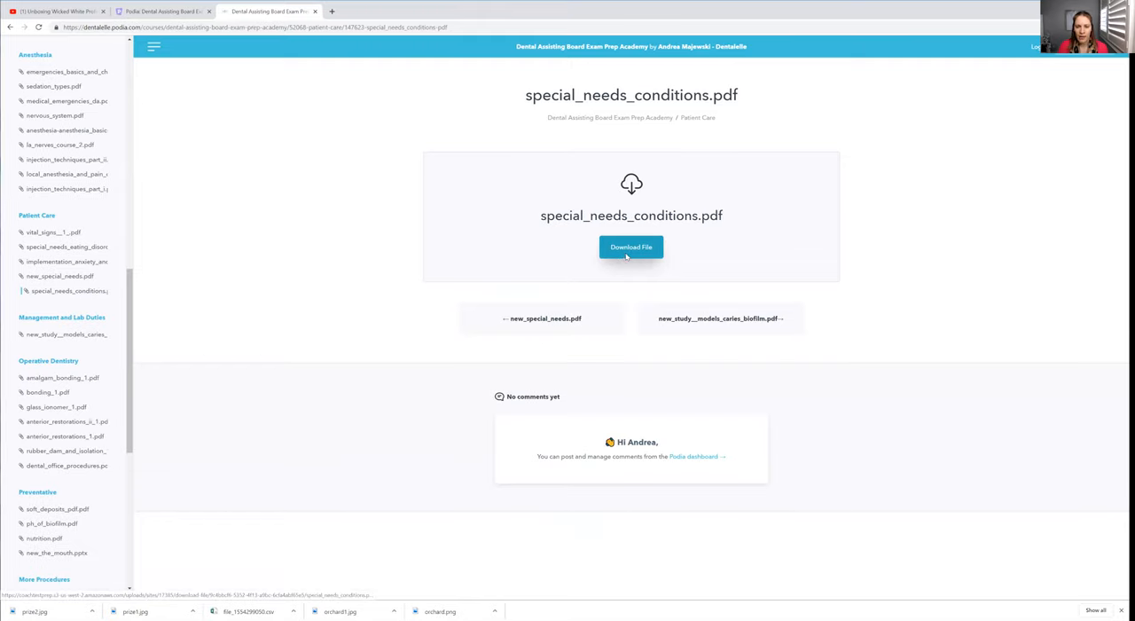
{"action": "left_click", "coordinate": [632, 247]}
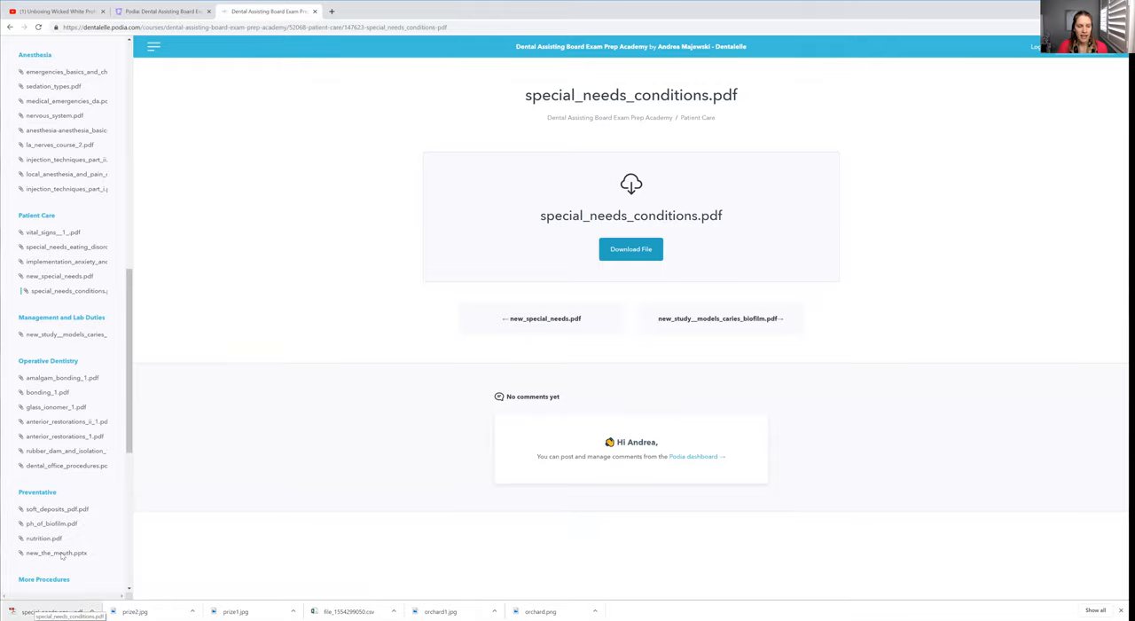
{"action": "left_click", "coordinate": [632, 248]}
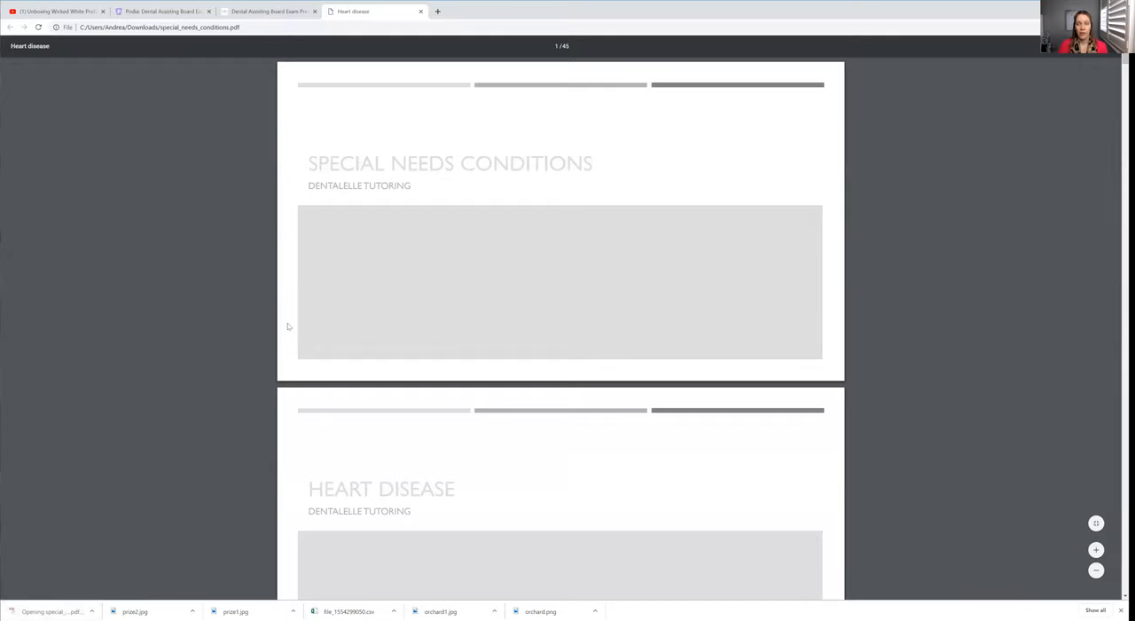
{"action": "mouse_move", "coordinate": [521, 94]}
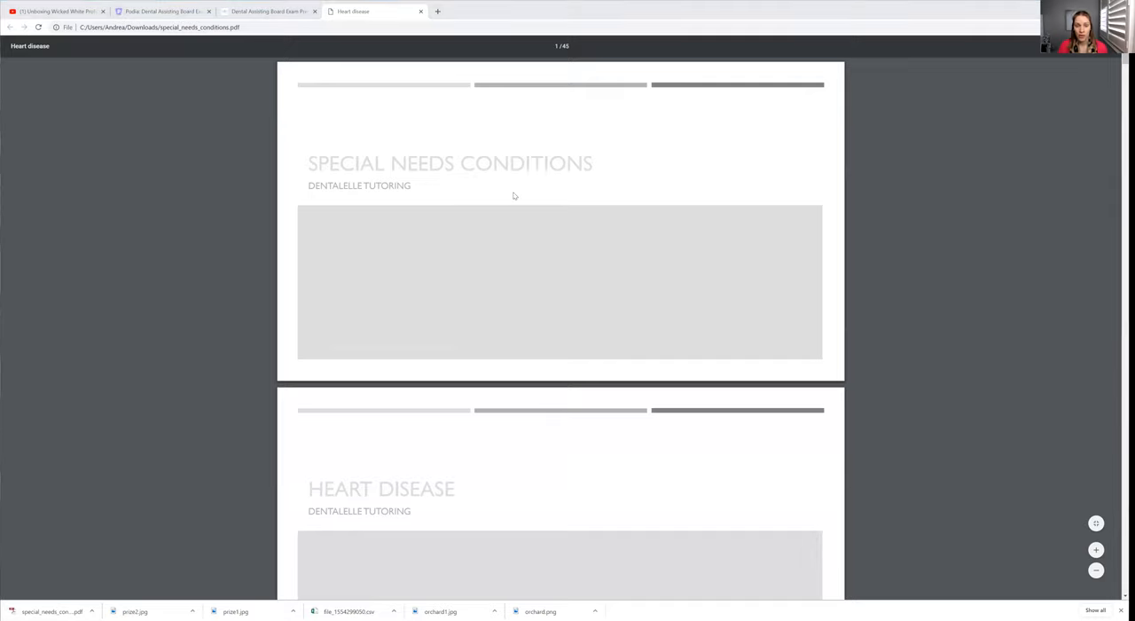
{"action": "mouse_move", "coordinate": [559, 135]}
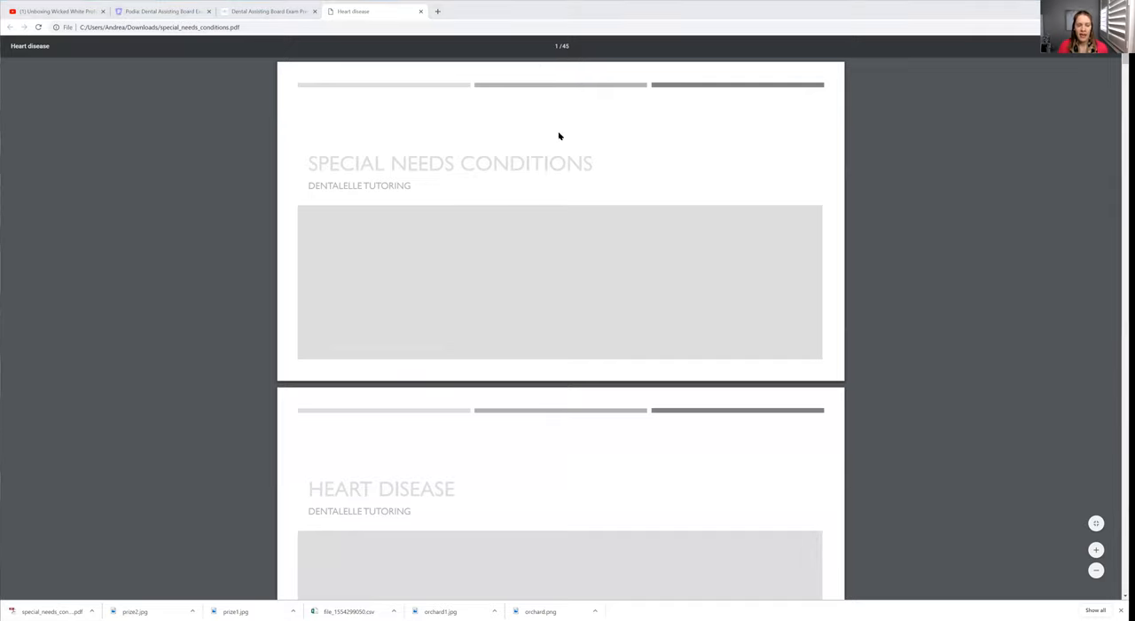
Review the first heart disease slides of the special needs conditions PDF.
{"action": "scroll", "scroll_direction": "down", "scroll_amount": 3}
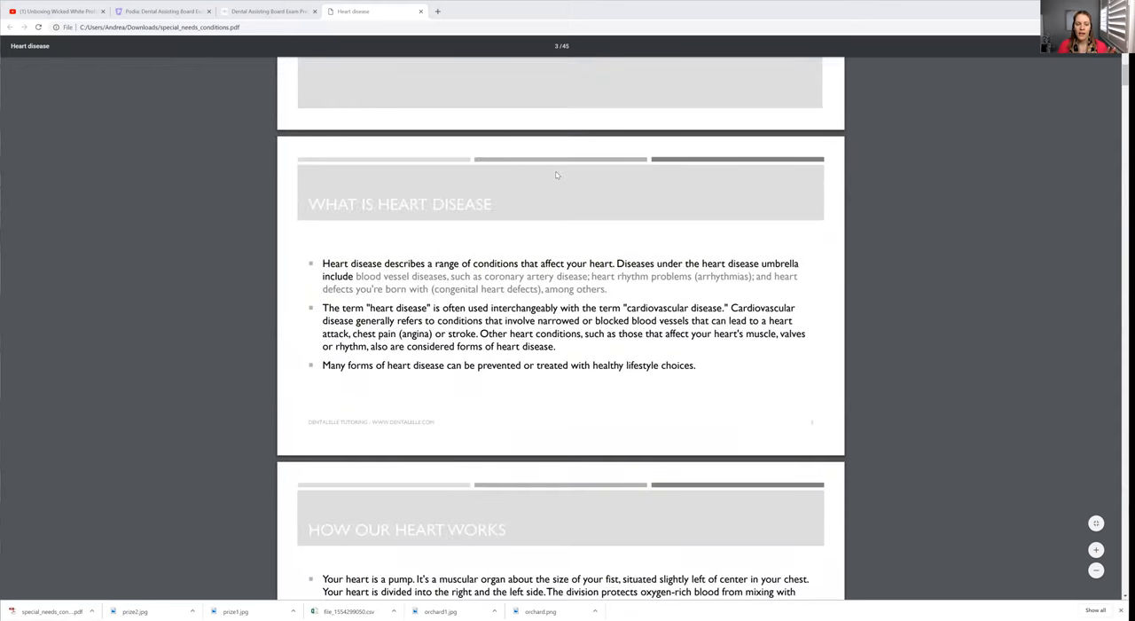
{"action": "scroll", "scroll_direction": "down", "scroll_amount": 3}
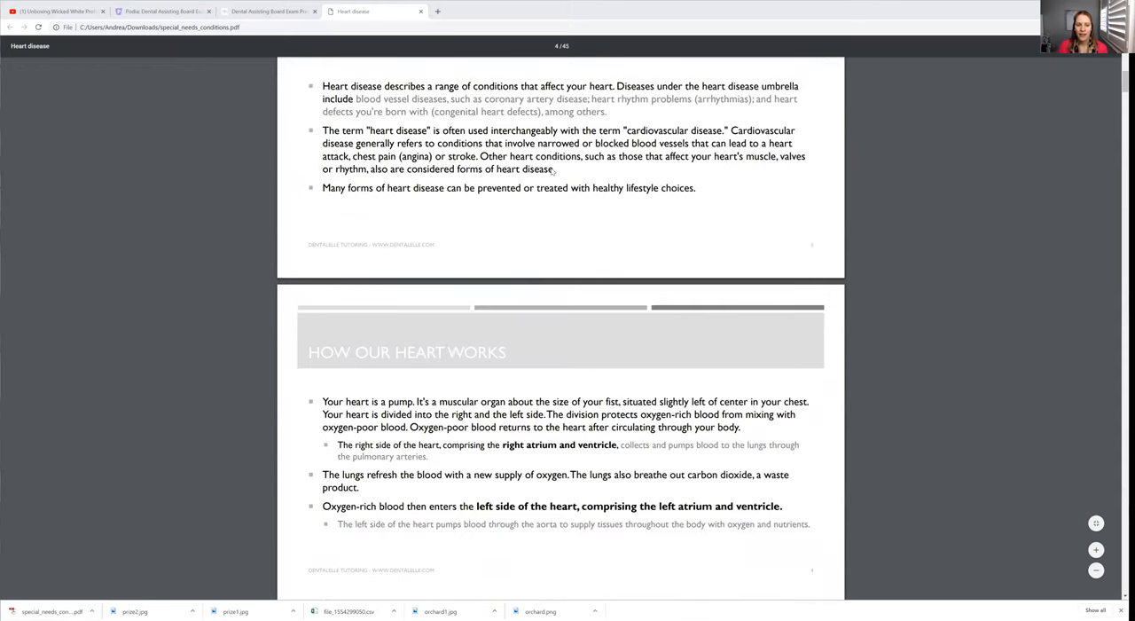
{"action": "scroll", "scroll_direction": "down", "scroll_amount": 3}
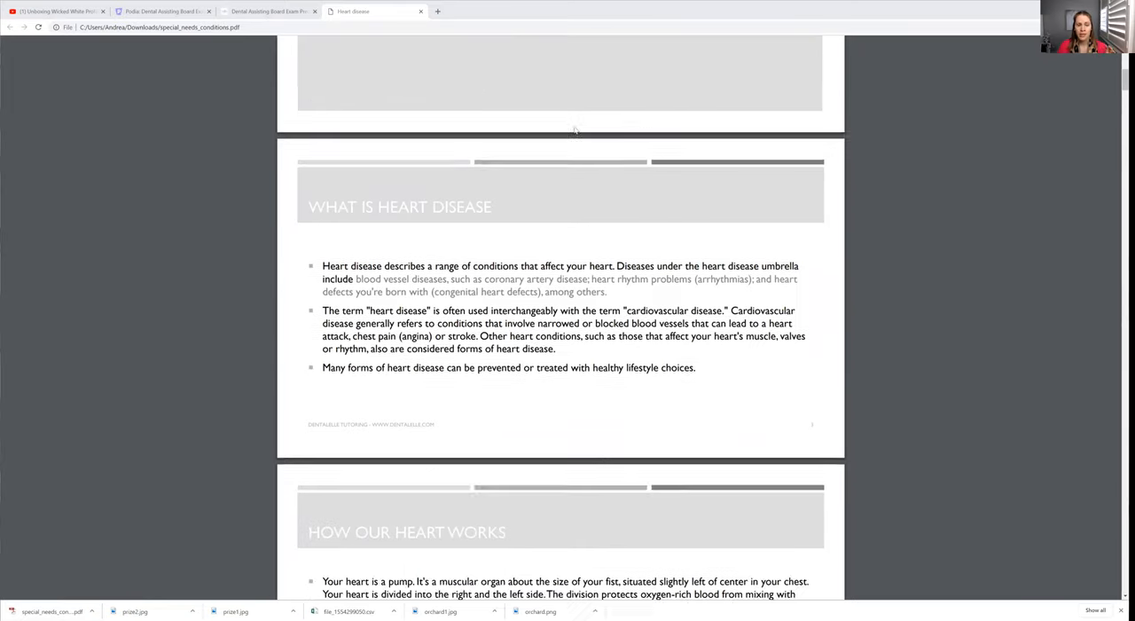
{"action": "scroll", "scroll_direction": "down", "scroll_amount": 3}
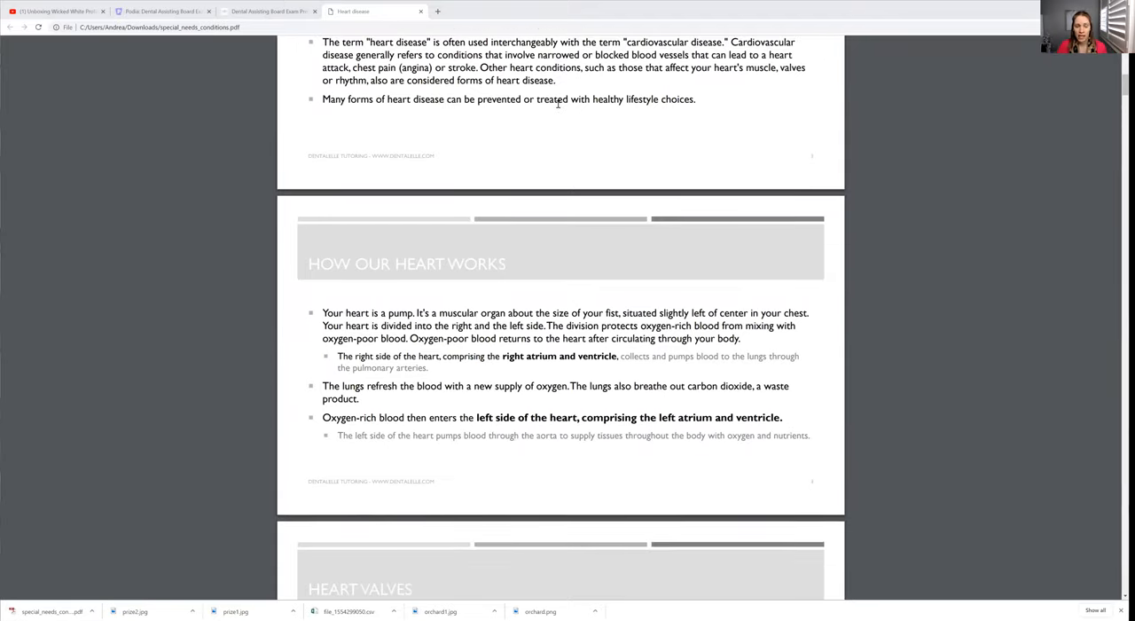
{"action": "scroll", "scroll_direction": "down", "scroll_amount": 3}
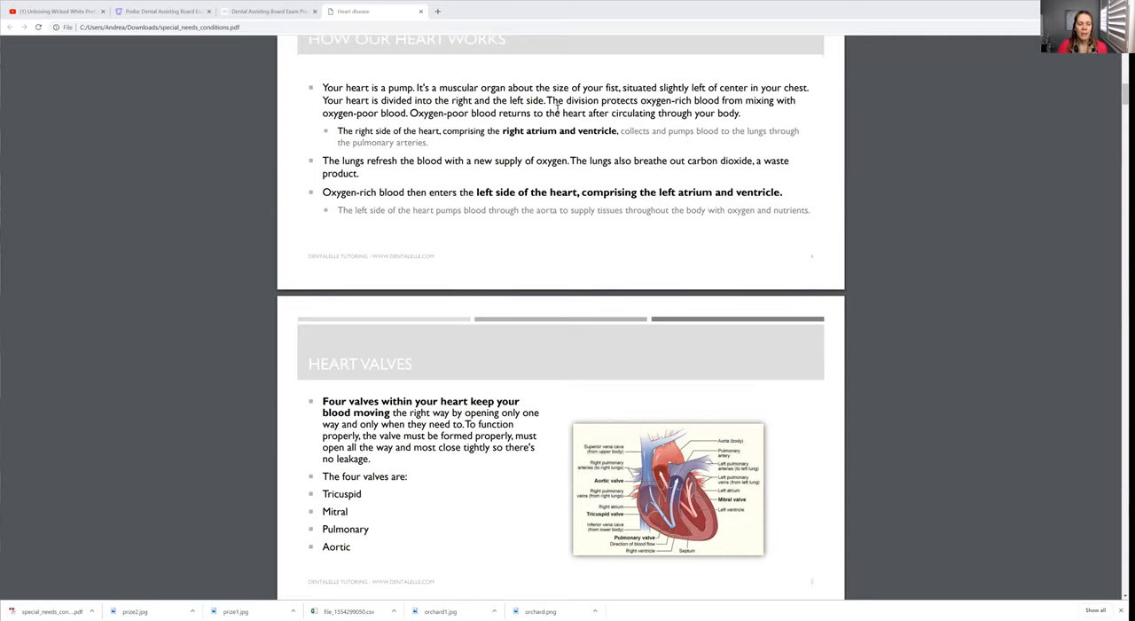
{"action": "scroll", "scroll_direction": "down", "scroll_amount": 3}
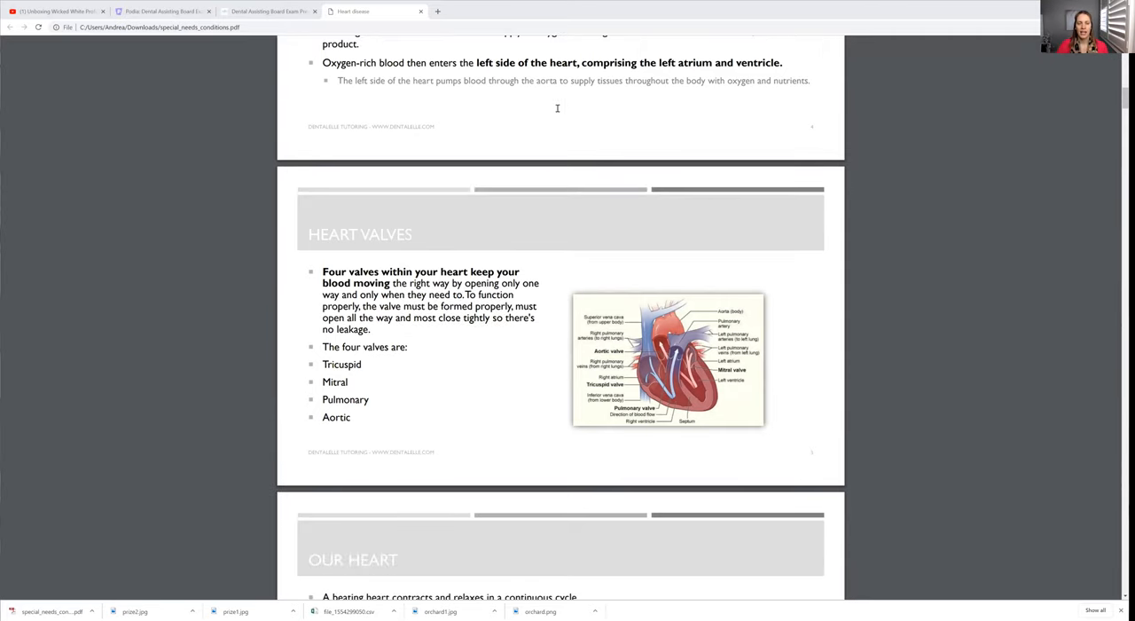
{"action": "mouse_move", "coordinate": [562, 114]}
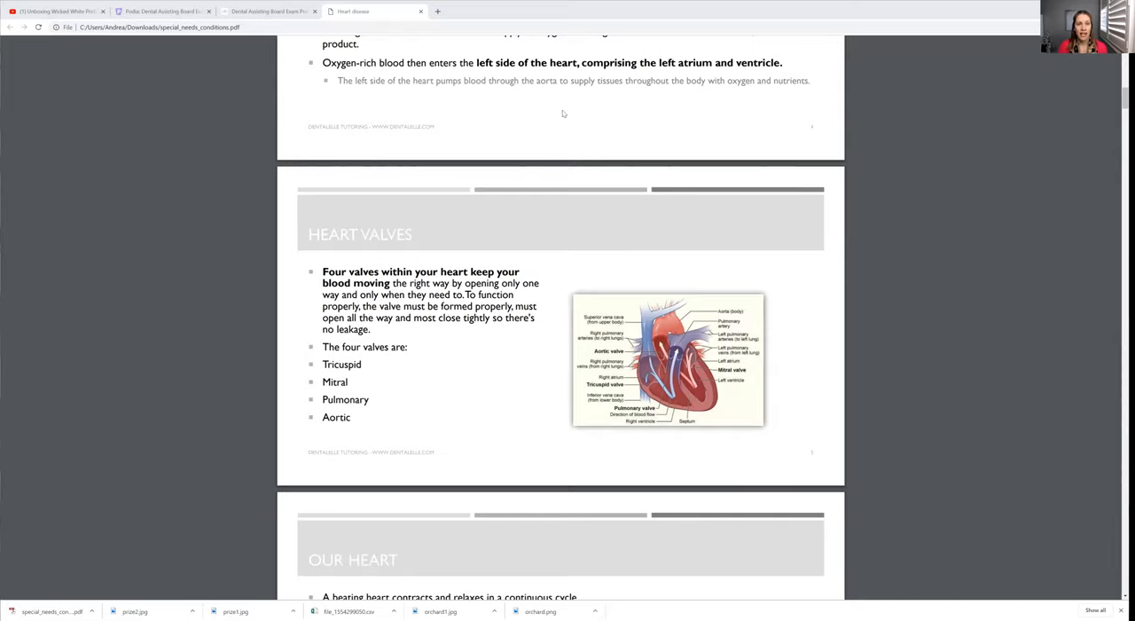
{"action": "scroll", "scroll_direction": "down", "scroll_amount": 3}
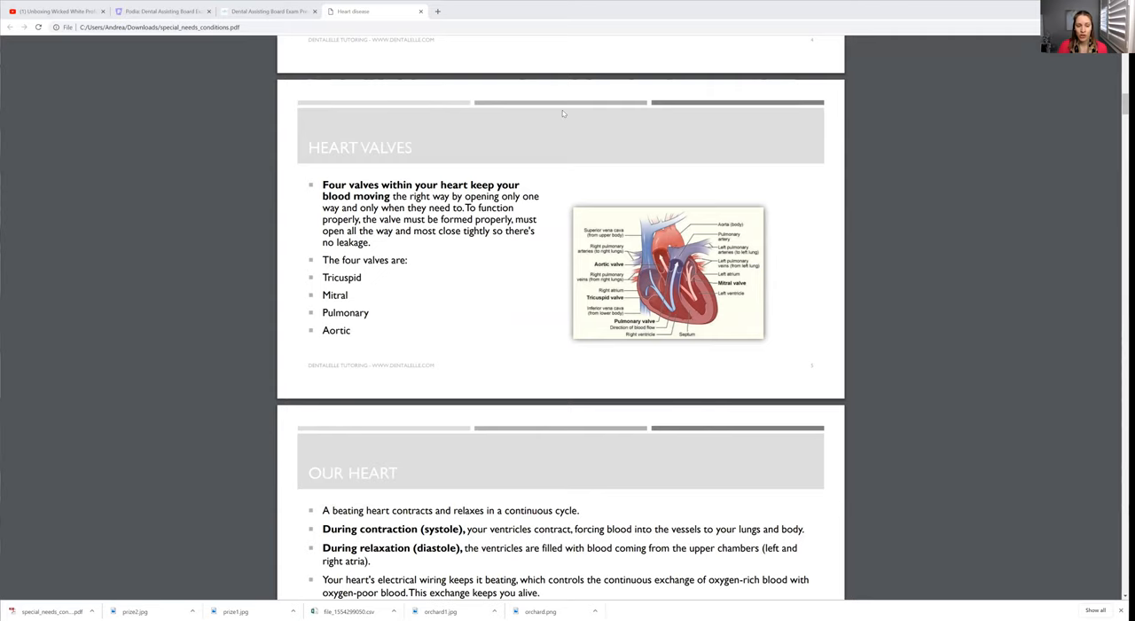
Continue through the heart slides to High Cholesterol (Hyperlipidemia), then return to the Podia course page.
{"action": "scroll", "scroll_direction": "down", "scroll_amount": 3}
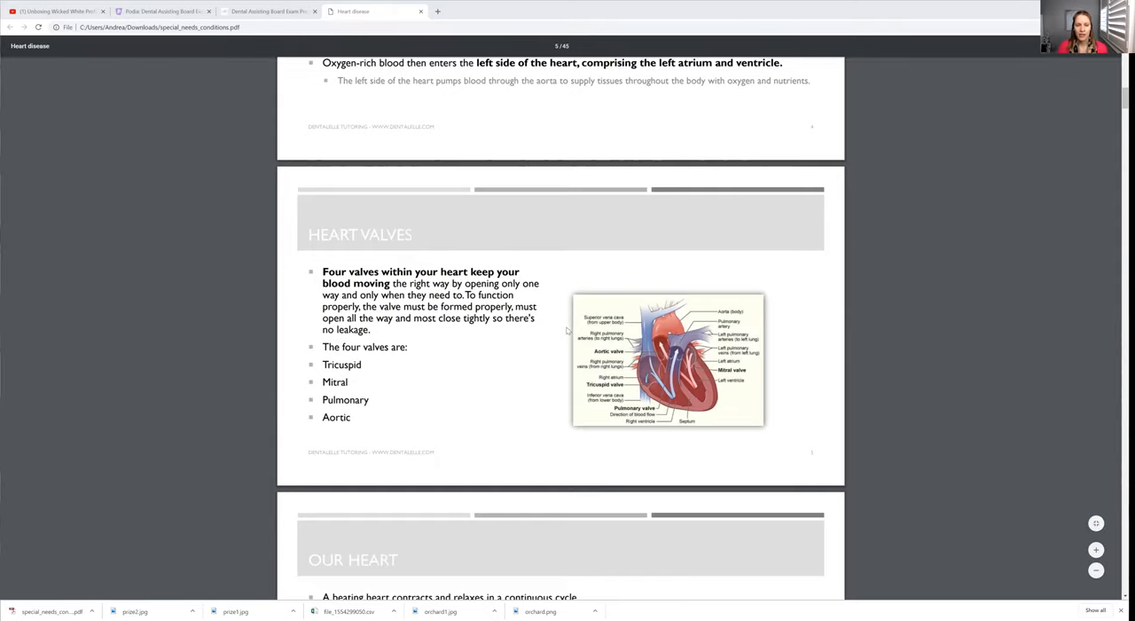
{"action": "scroll", "scroll_direction": "down", "scroll_amount": 3}
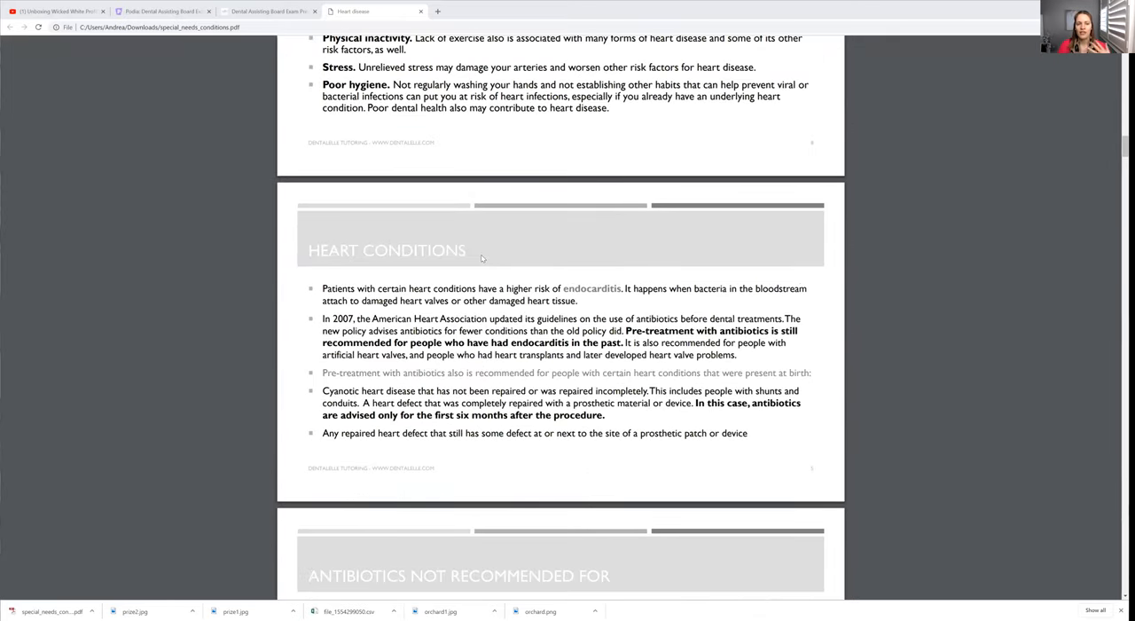
{"action": "scroll", "scroll_direction": "down", "scroll_amount": 3}
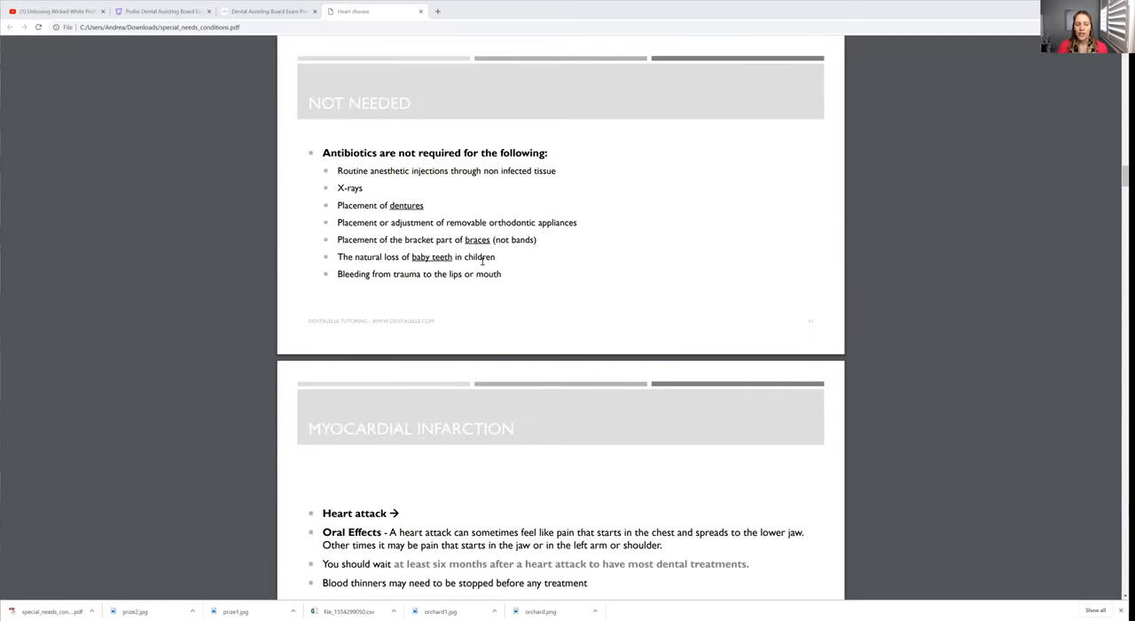
{"action": "scroll", "scroll_direction": "down", "scroll_amount": 3}
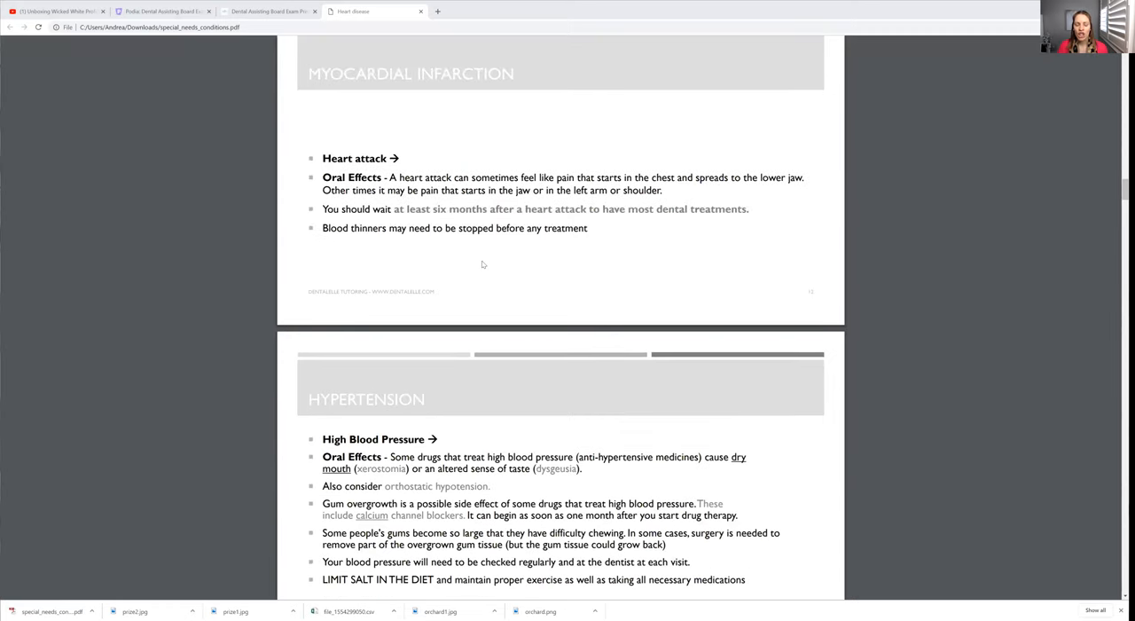
{"action": "scroll", "scroll_direction": "down", "scroll_amount": 3}
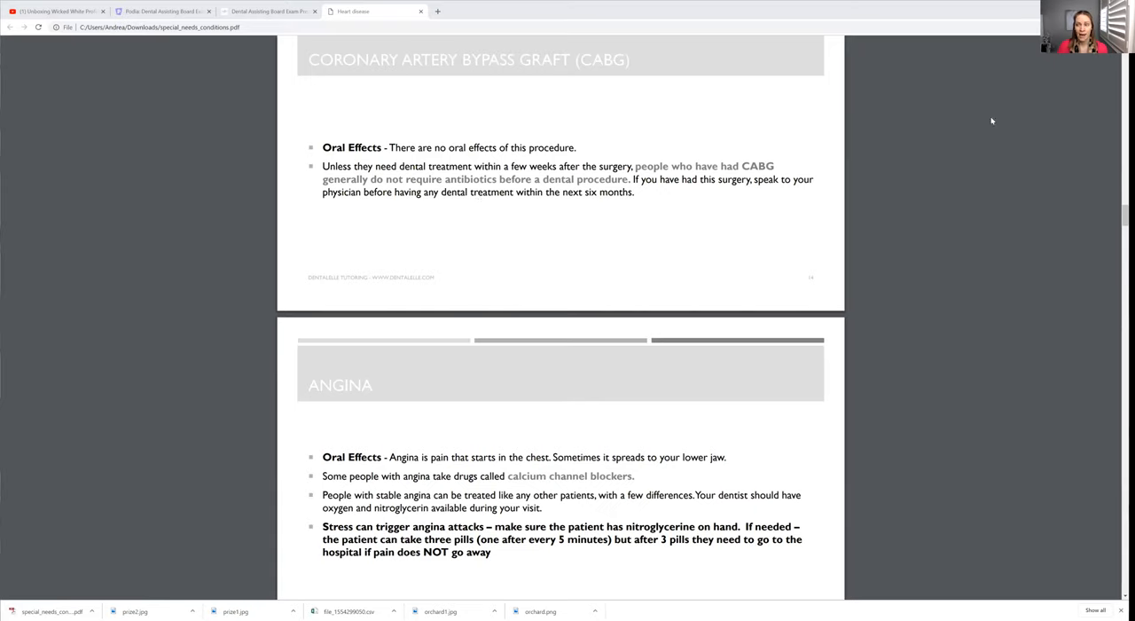
{"action": "scroll", "scroll_direction": "down", "scroll_amount": 3}
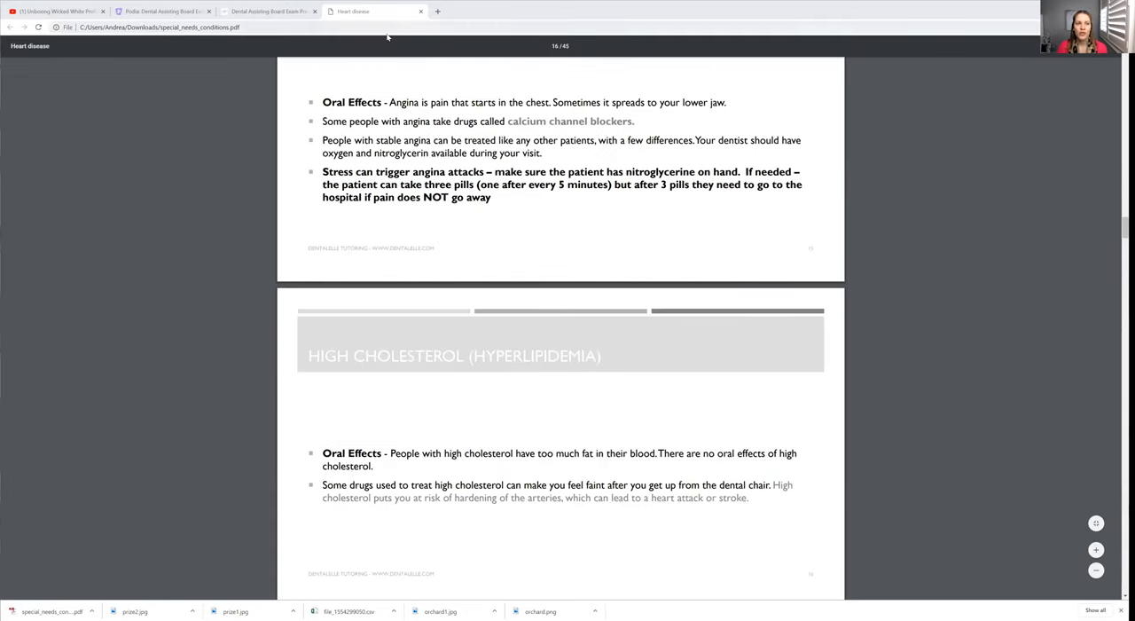
{"action": "left_click", "coordinate": [267, 11]}
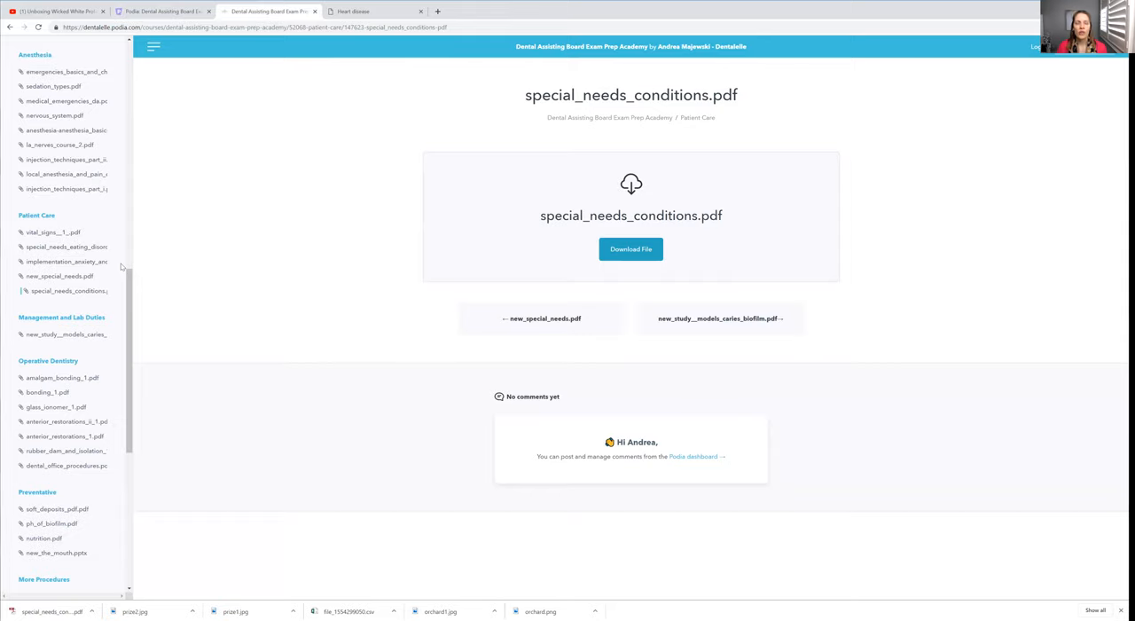
{"action": "mouse_move", "coordinate": [117, 245]}
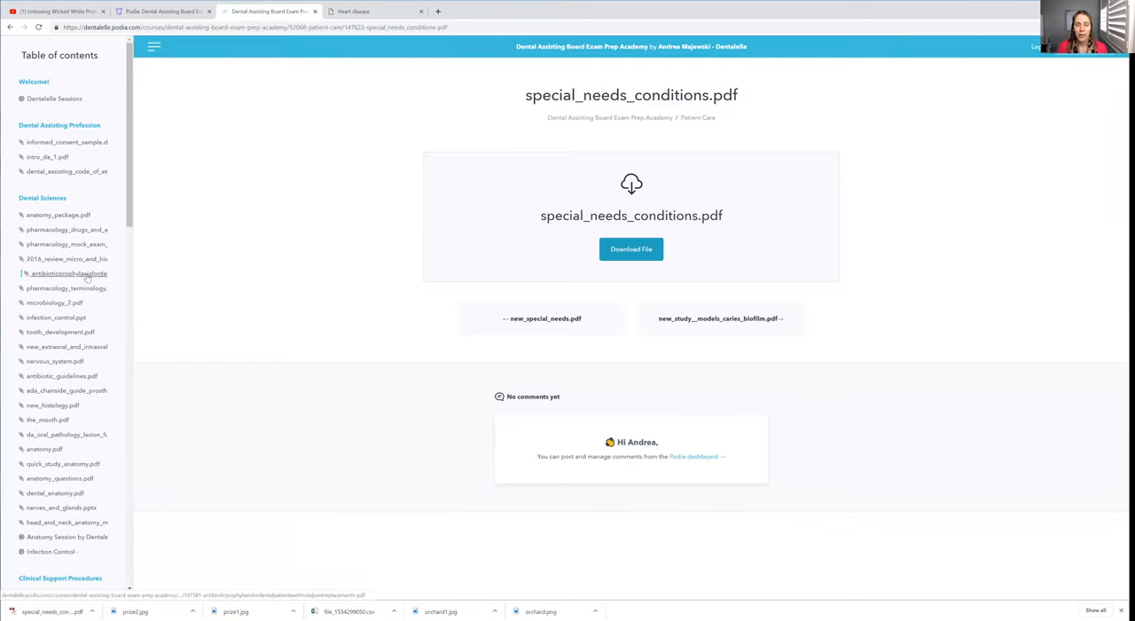
Open the tooth_development.pdf lesson under Dental Sciences from the table of contents.
{"action": "scroll", "scroll_direction": "down", "scroll_amount": 3}
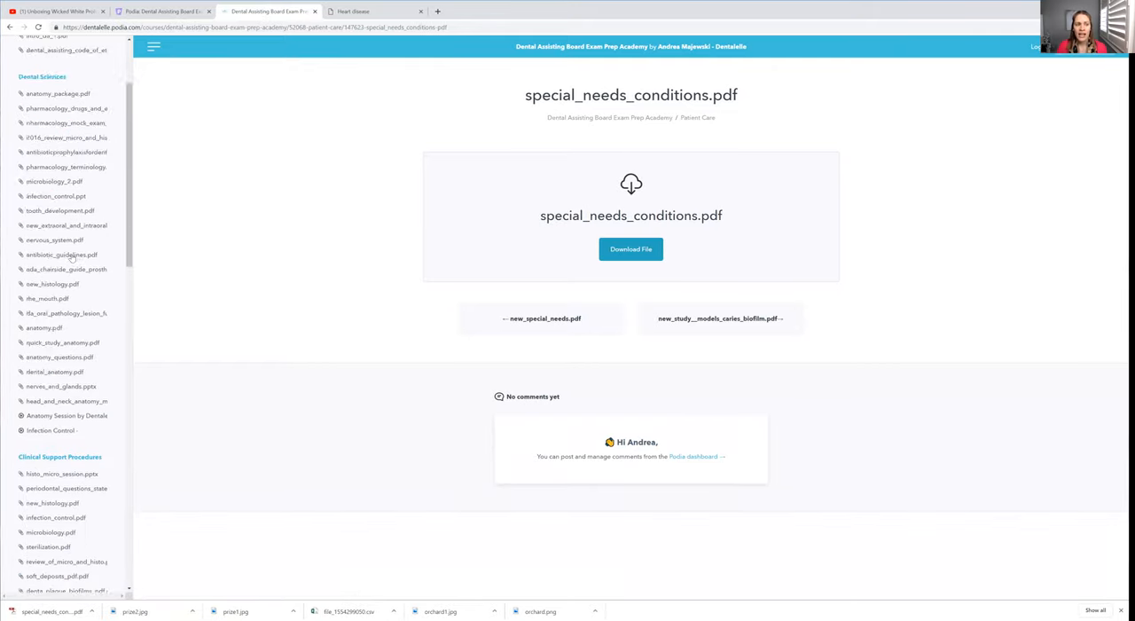
{"action": "scroll", "scroll_direction": "down", "scroll_amount": 3}
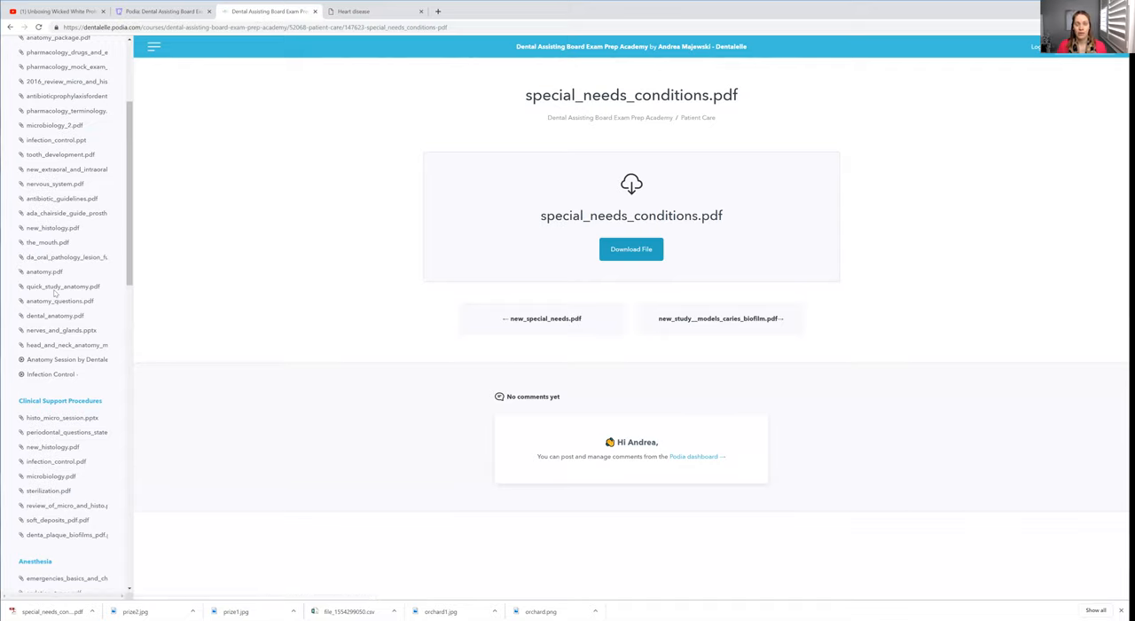
{"action": "mouse_move", "coordinate": [44, 272]}
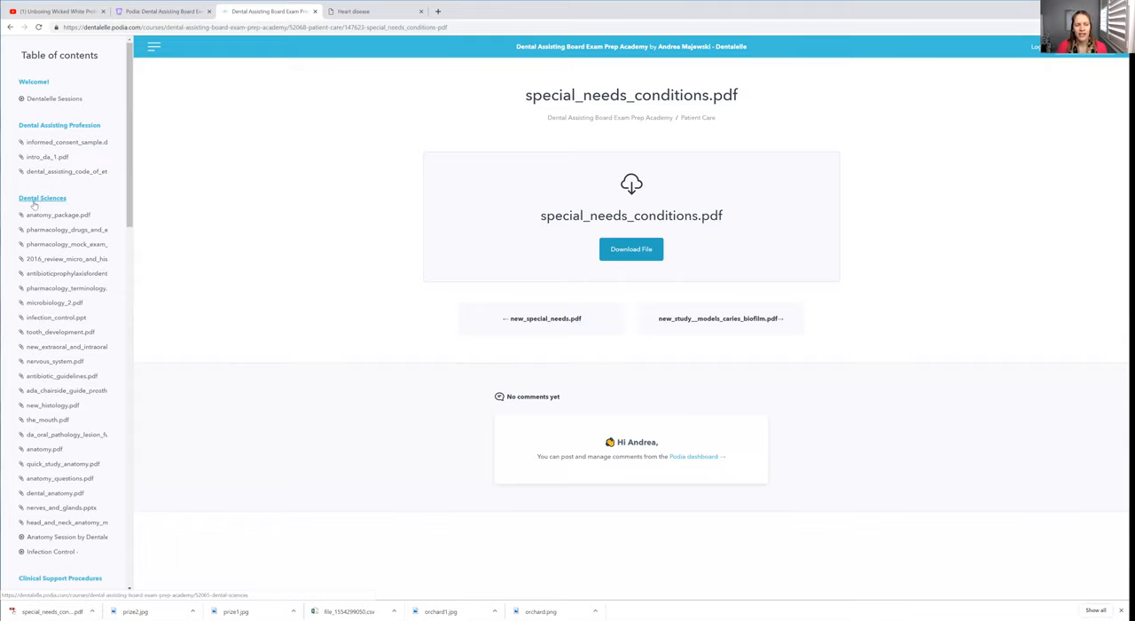
{"action": "mouse_move", "coordinate": [55, 362]}
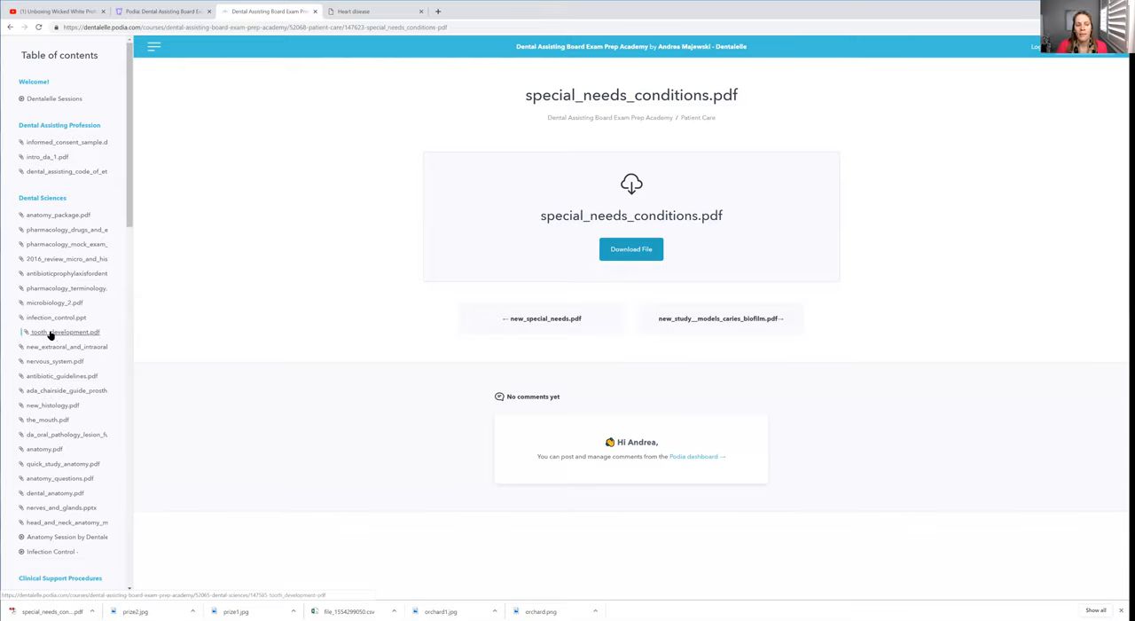
{"action": "left_click", "coordinate": [64, 330]}
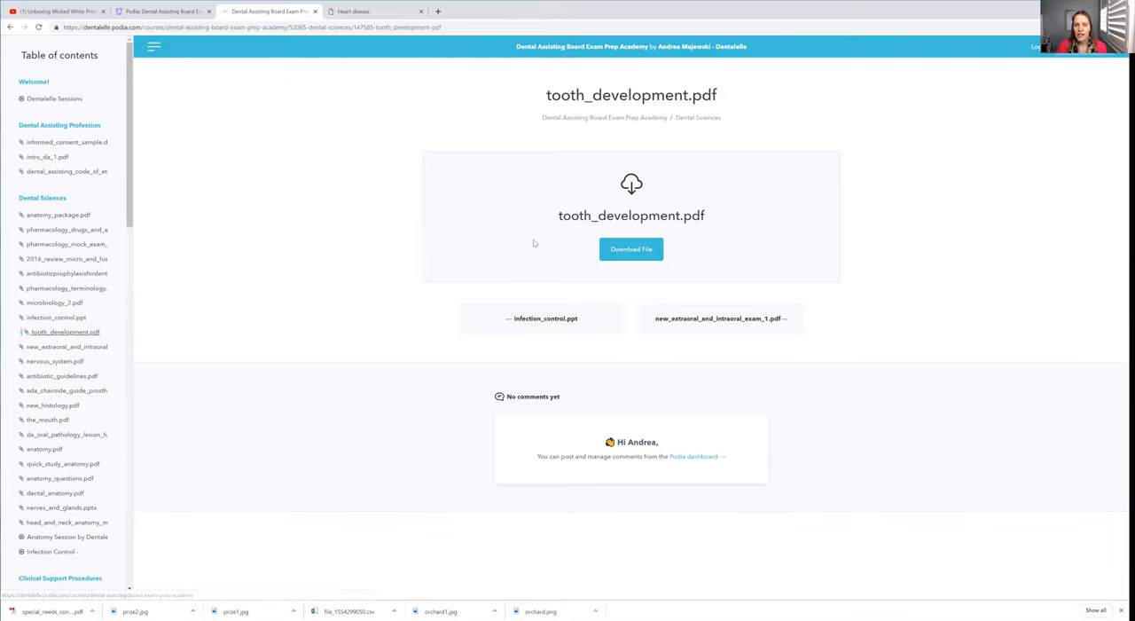
Download tooth_development.pdf and open it from Chrome's download bar.
{"action": "left_click", "coordinate": [632, 248]}
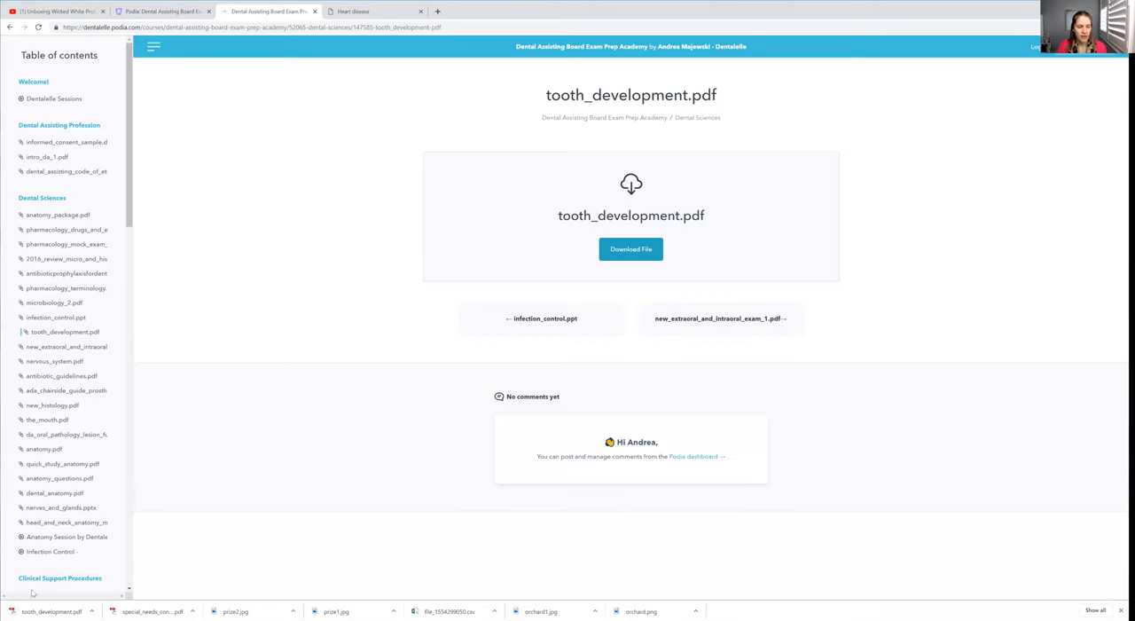
{"action": "mouse_move", "coordinate": [124, 543]}
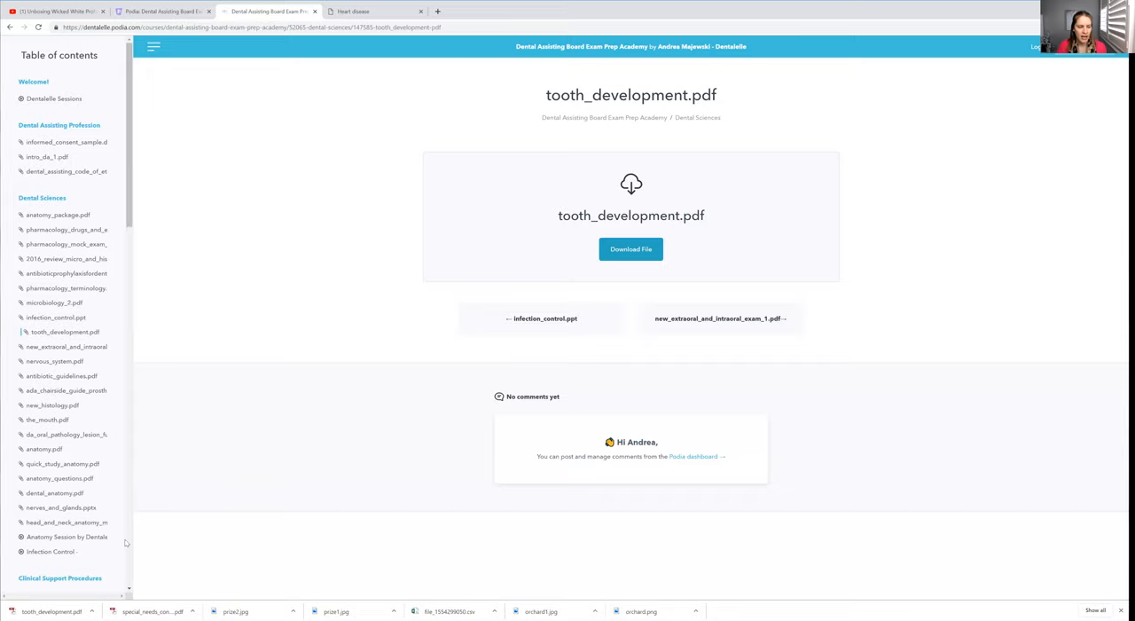
{"action": "left_click", "coordinate": [631, 248]}
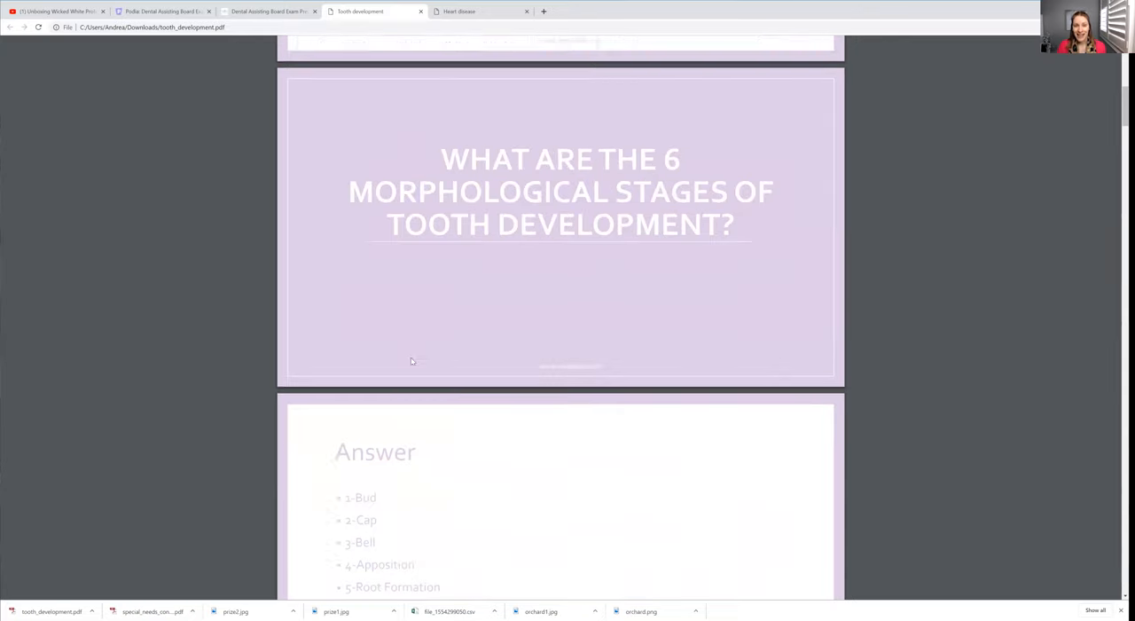
Review the tooth development question slides up to the cap stage.
{"action": "scroll", "scroll_direction": "up", "scroll_amount": 3}
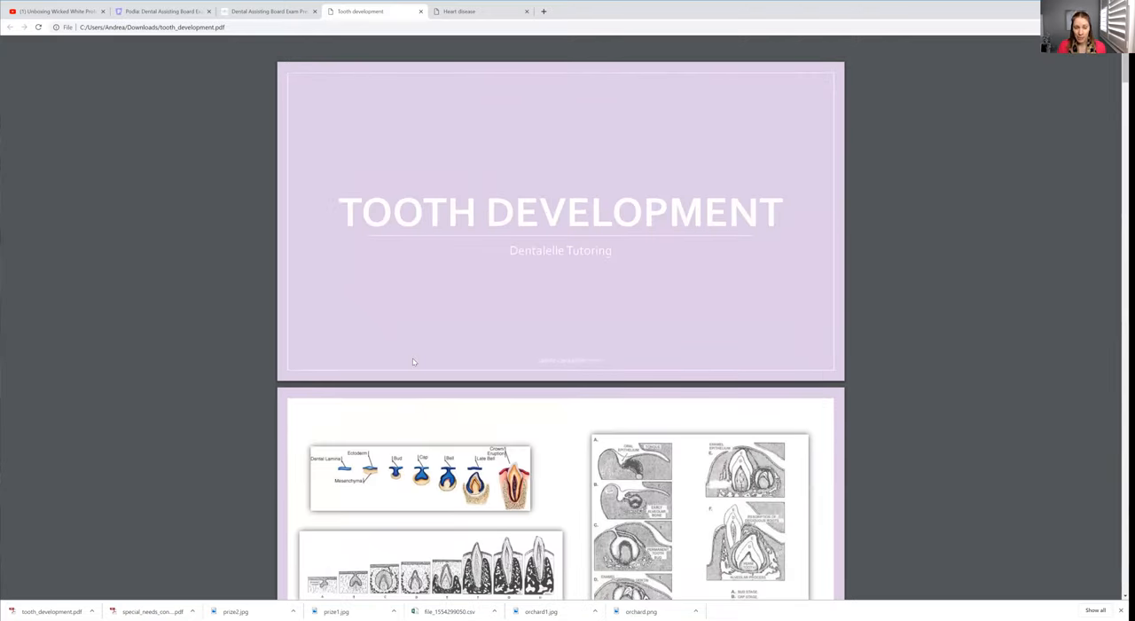
{"action": "scroll", "scroll_direction": "down", "scroll_amount": 3}
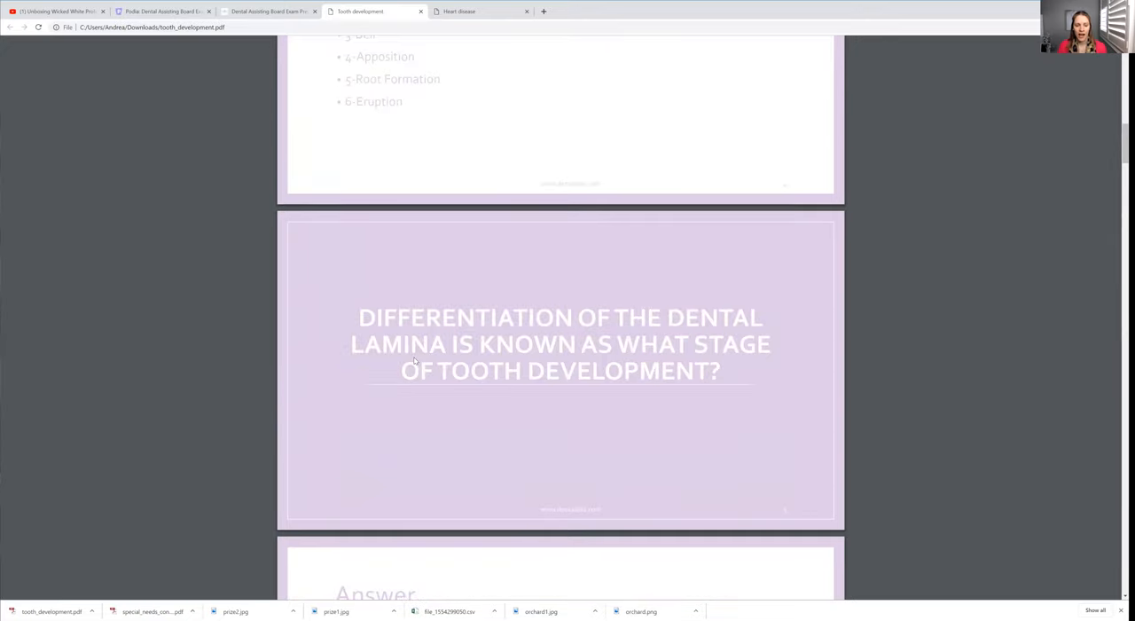
{"action": "scroll", "scroll_direction": "down", "scroll_amount": 3}
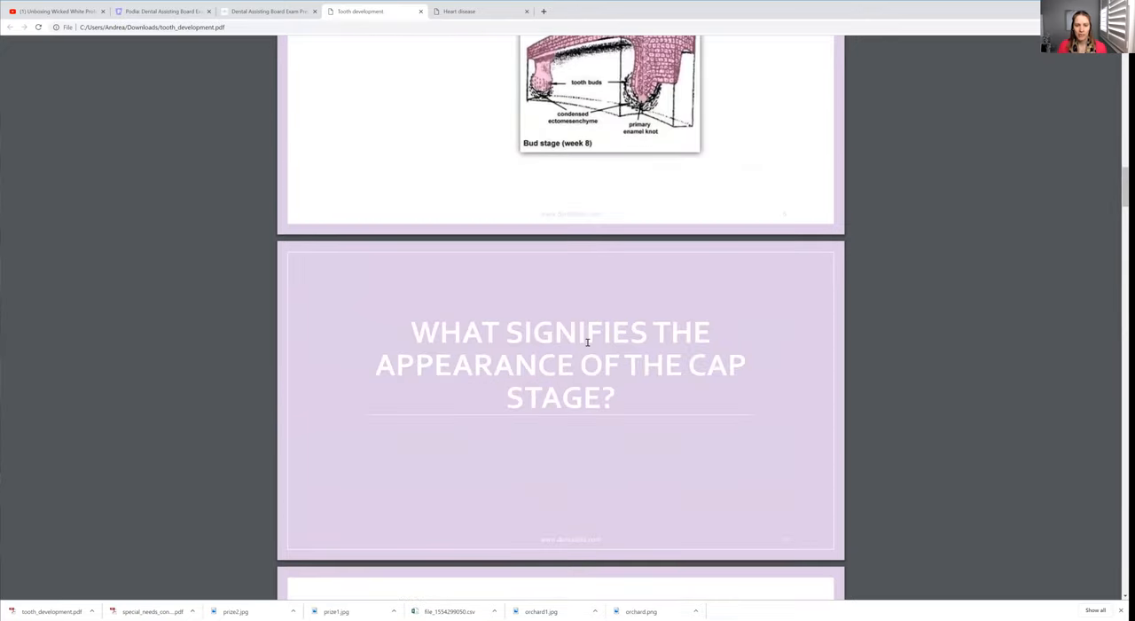
{"action": "scroll", "scroll_direction": "down", "scroll_amount": 3}
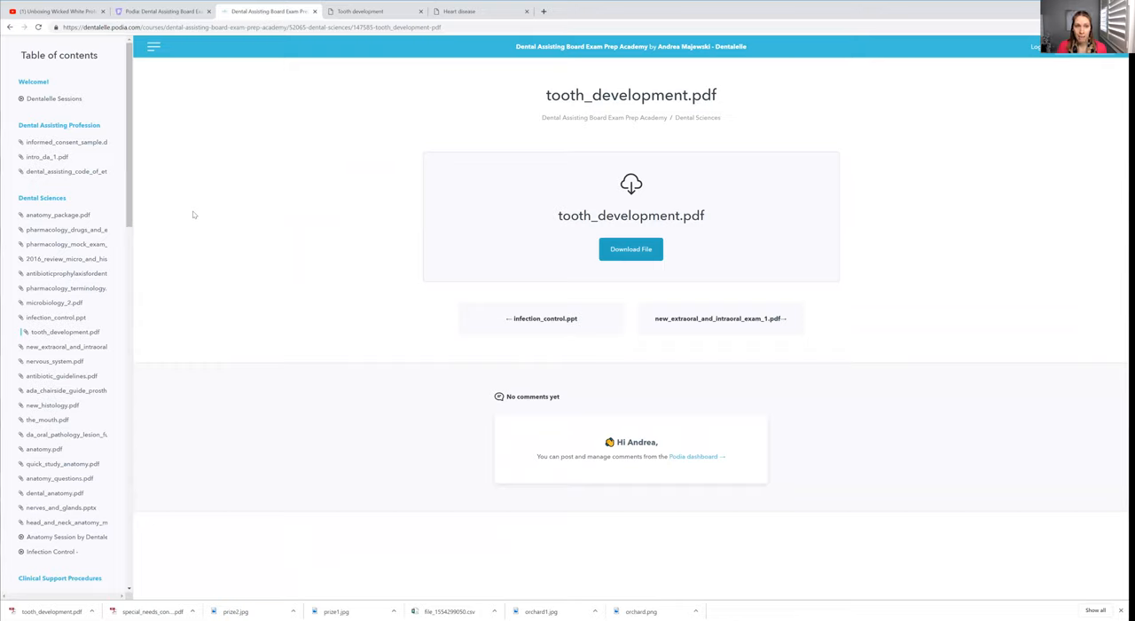
{"action": "mouse_move", "coordinate": [199, 200]}
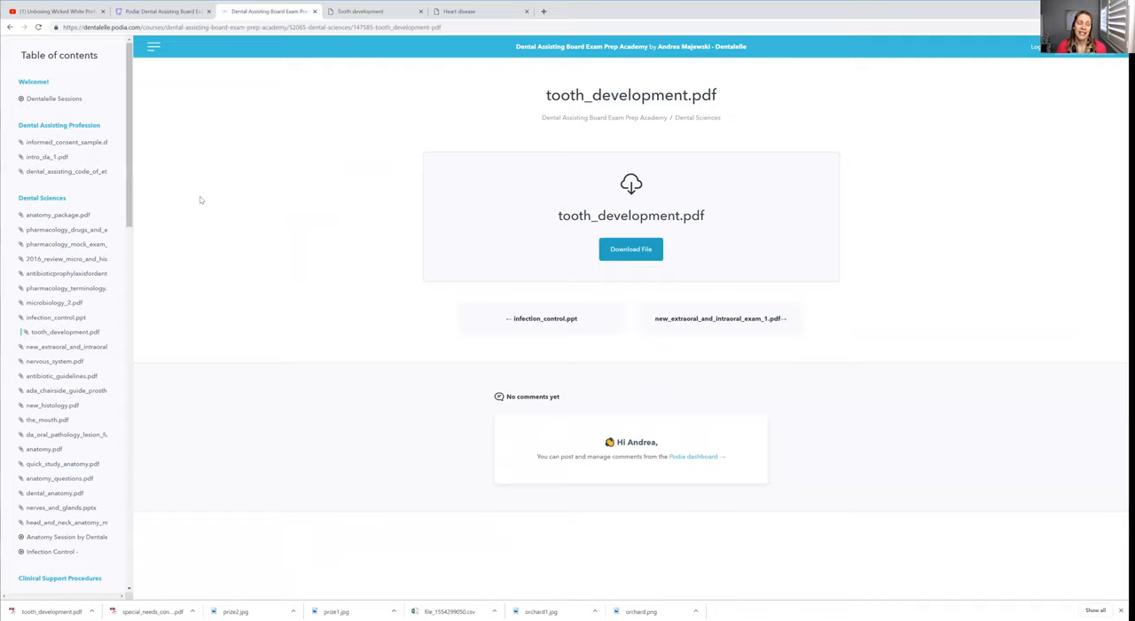
{"action": "mouse_move", "coordinate": [204, 199]}
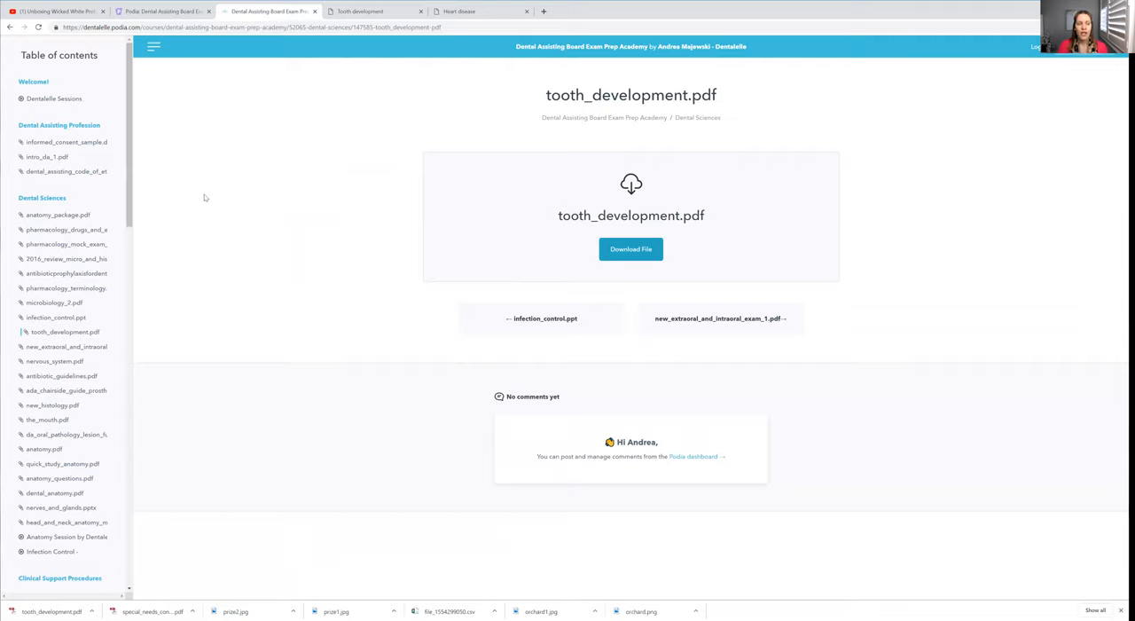
{"action": "mouse_move", "coordinate": [203, 199]}
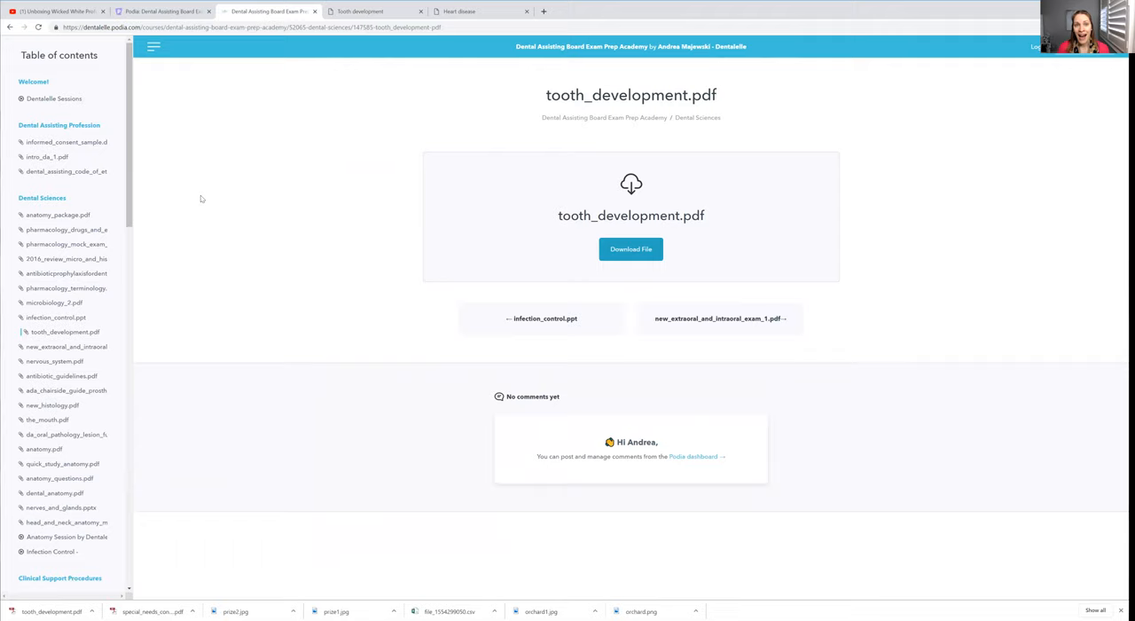
{"action": "mouse_move", "coordinate": [191, 201]}
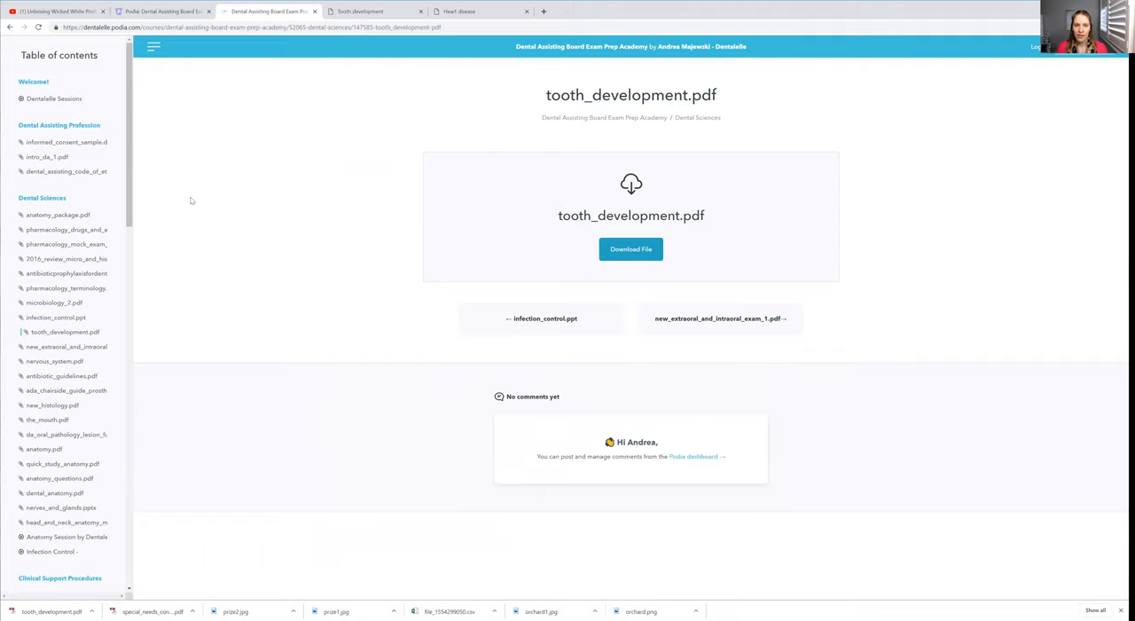
{"action": "mouse_move", "coordinate": [176, 207]}
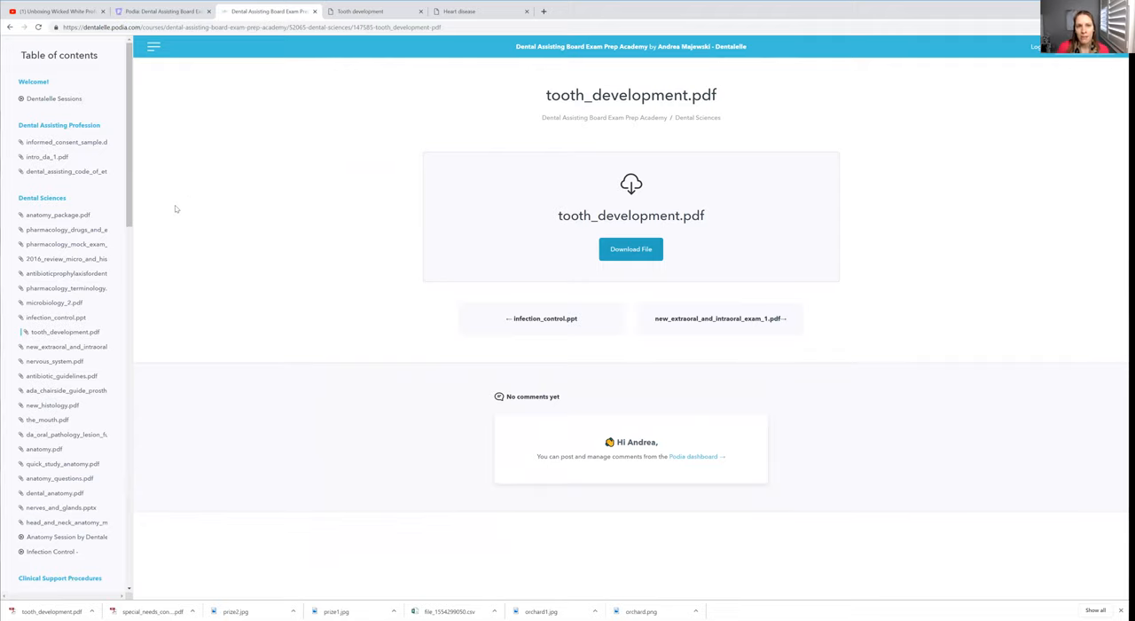
{"action": "mouse_move", "coordinate": [196, 181]}
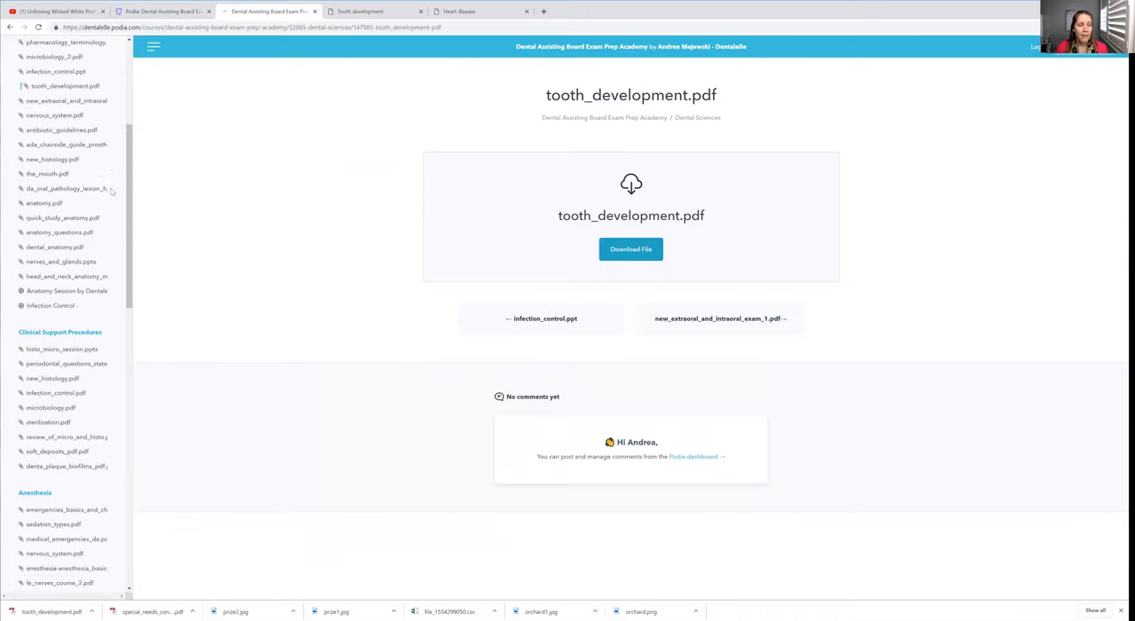
{"action": "scroll", "scroll_direction": "down", "scroll_amount": 3}
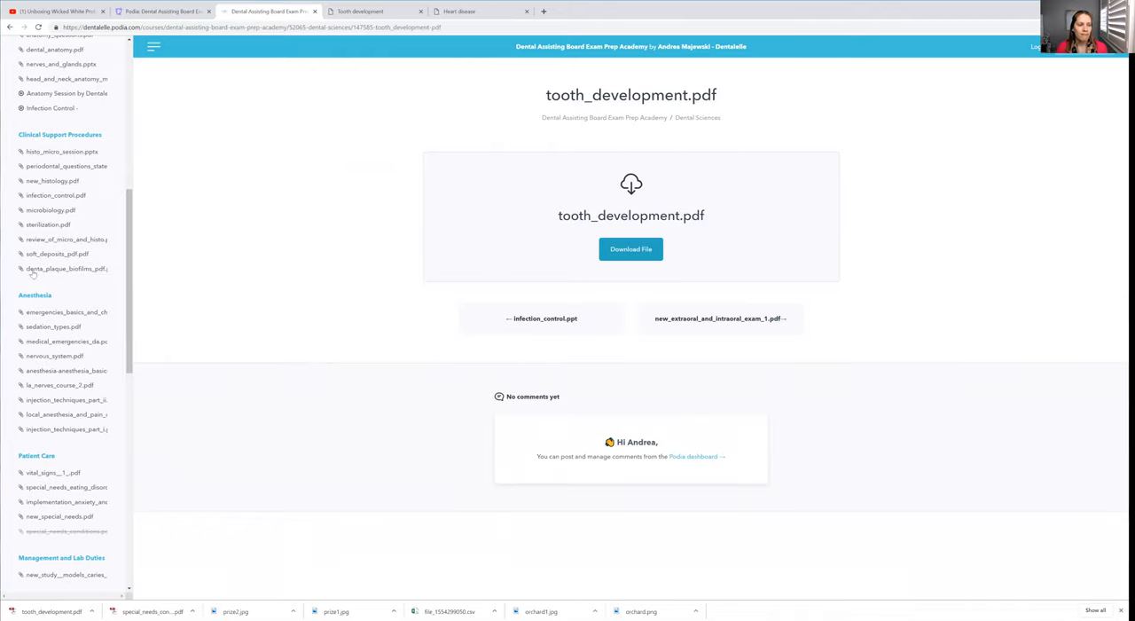
{"action": "scroll", "scroll_direction": "down", "scroll_amount": 3}
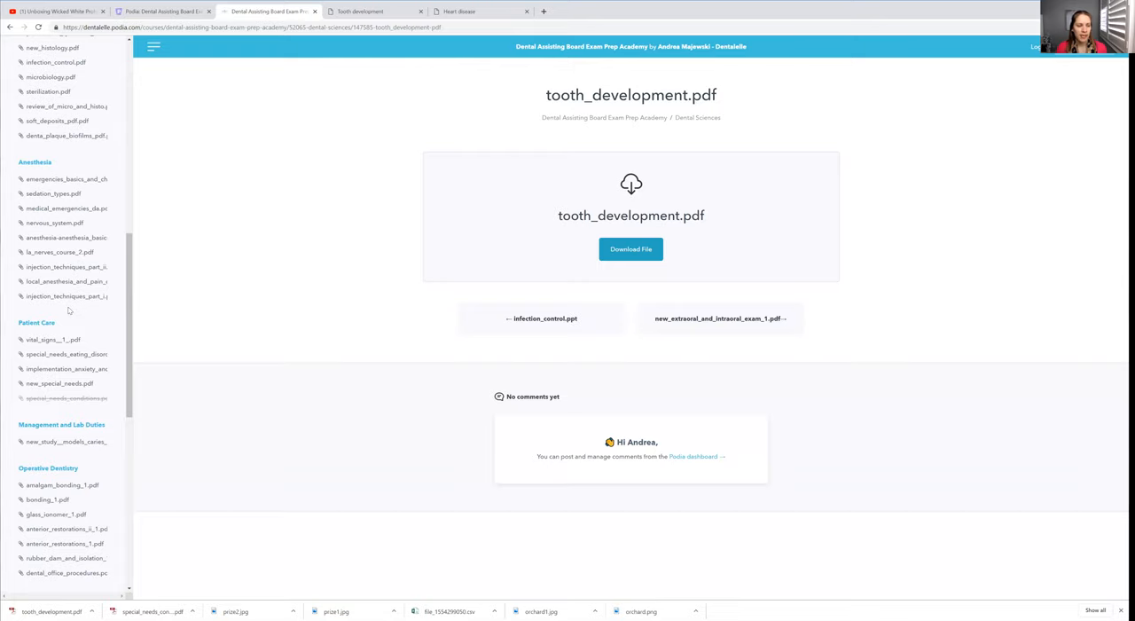
{"action": "scroll", "scroll_direction": "down", "scroll_amount": 3}
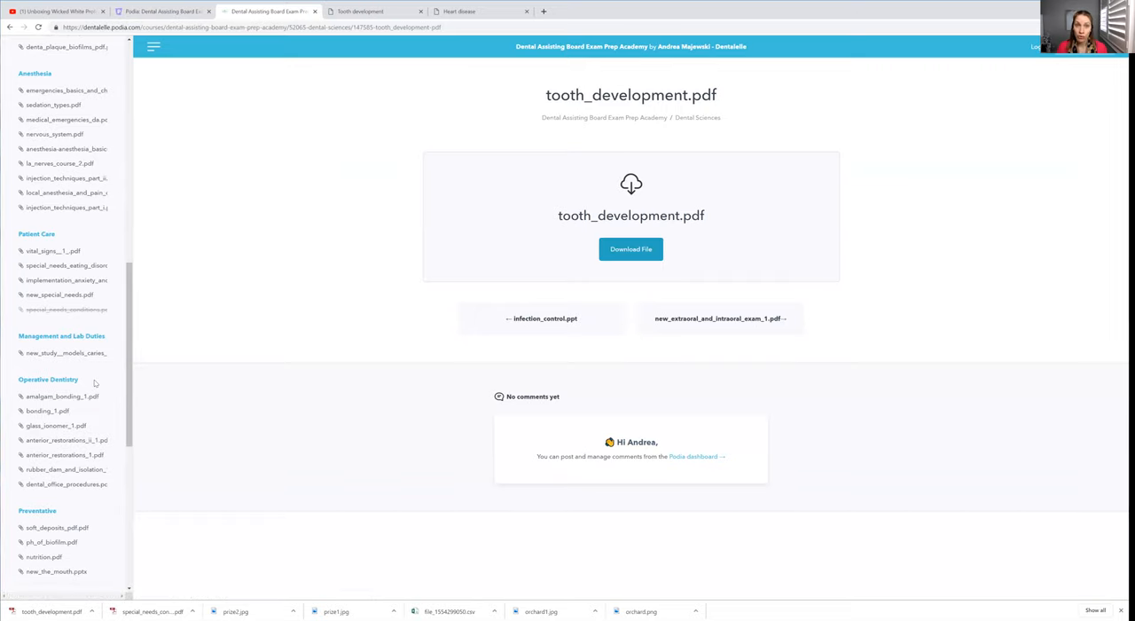
{"action": "scroll", "scroll_direction": "down", "scroll_amount": 3}
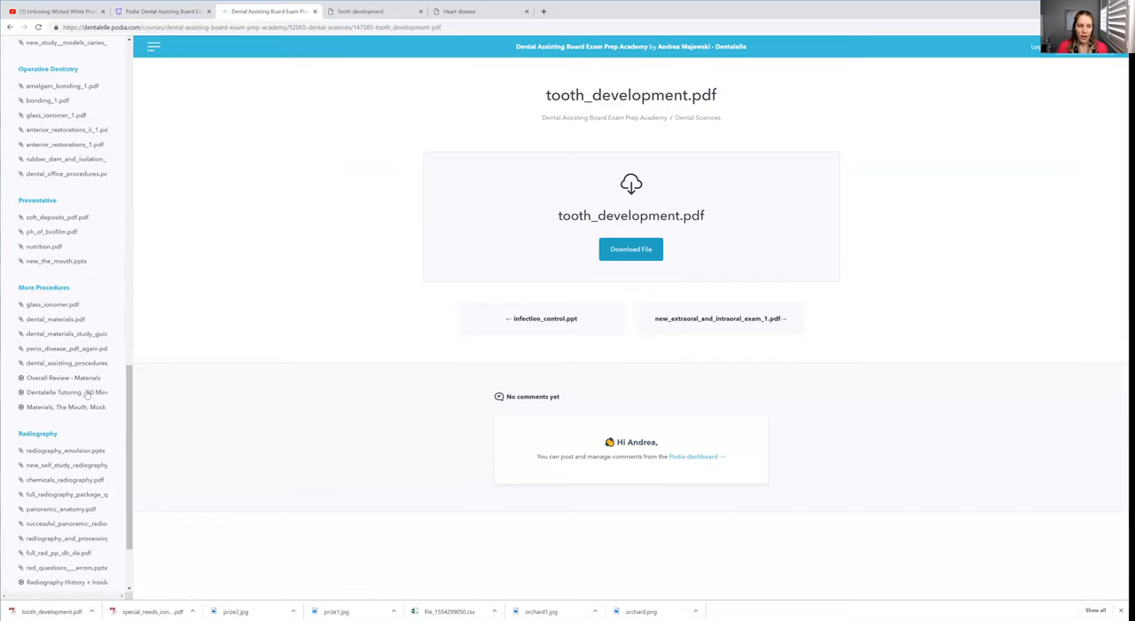
{"action": "mouse_move", "coordinate": [67, 390]}
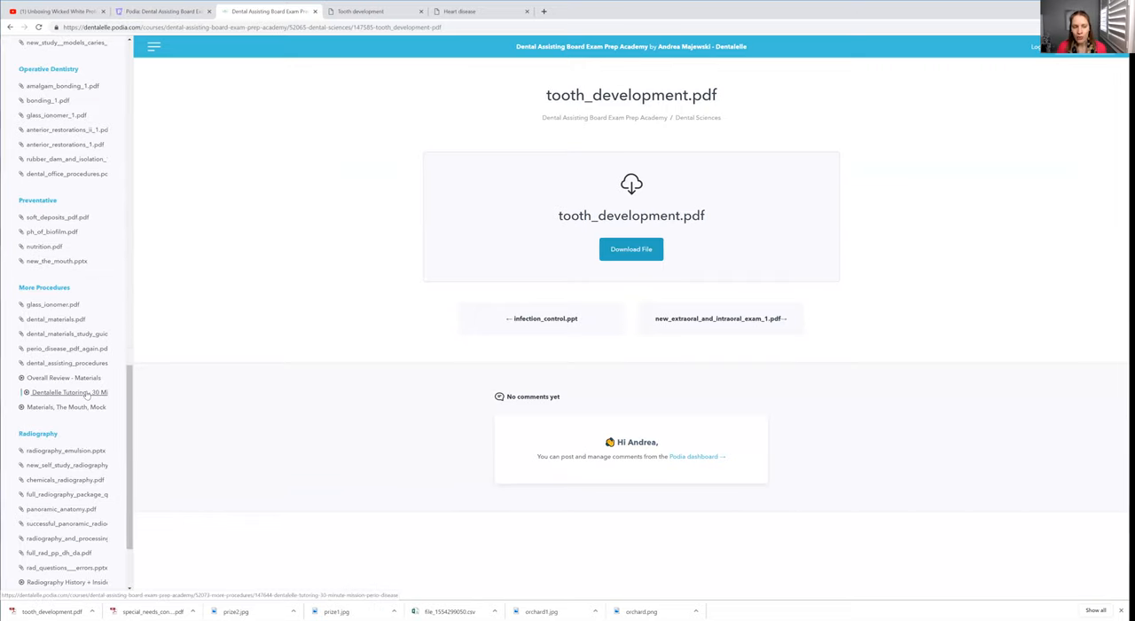
{"action": "scroll", "scroll_direction": "down", "scroll_amount": 3}
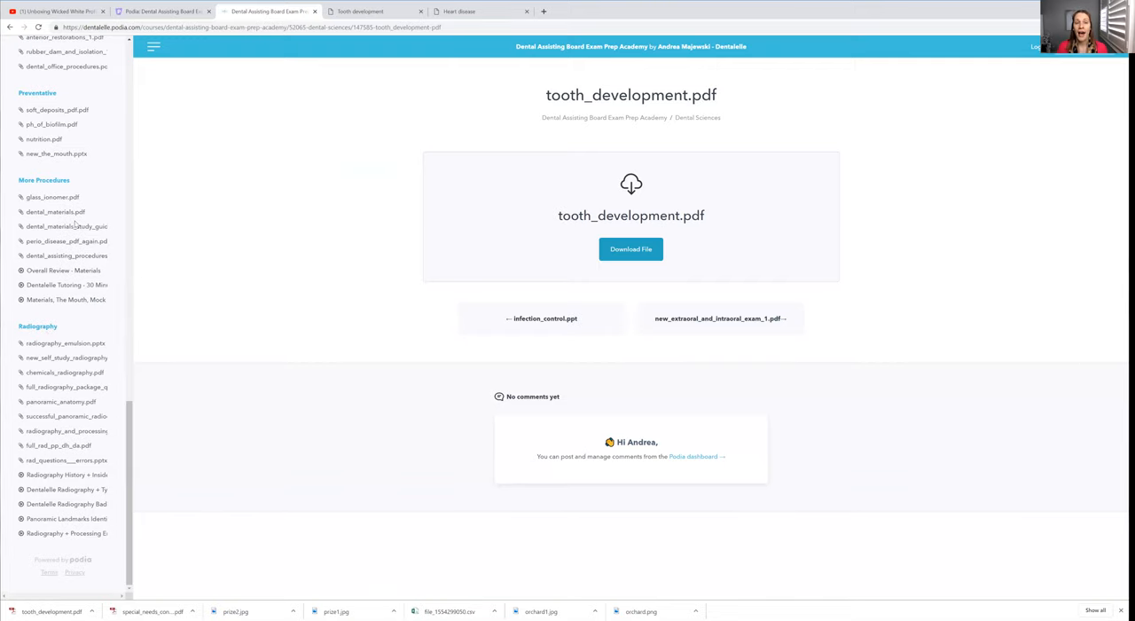
{"action": "mouse_move", "coordinate": [68, 269]}
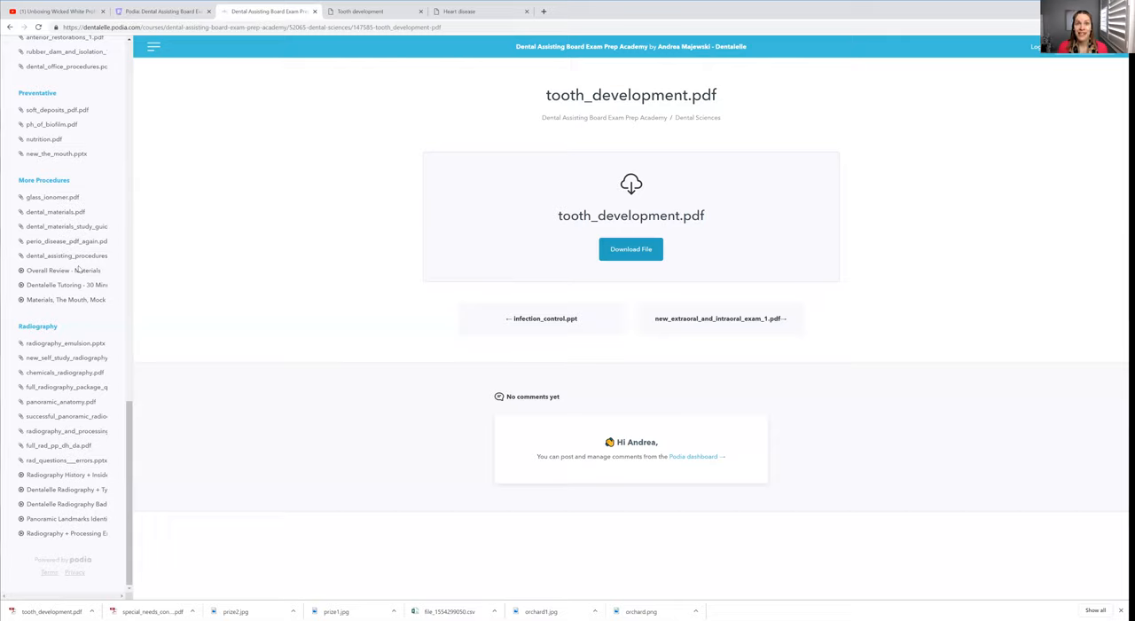
{"action": "mouse_move", "coordinate": [170, 216]}
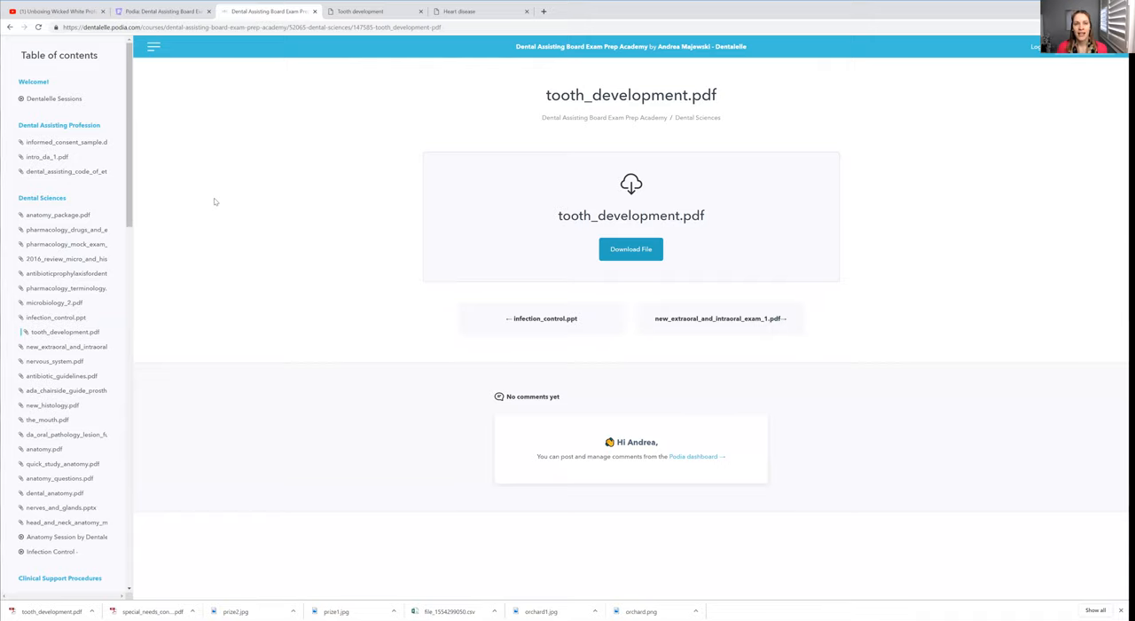
{"action": "mouse_move", "coordinate": [213, 202]}
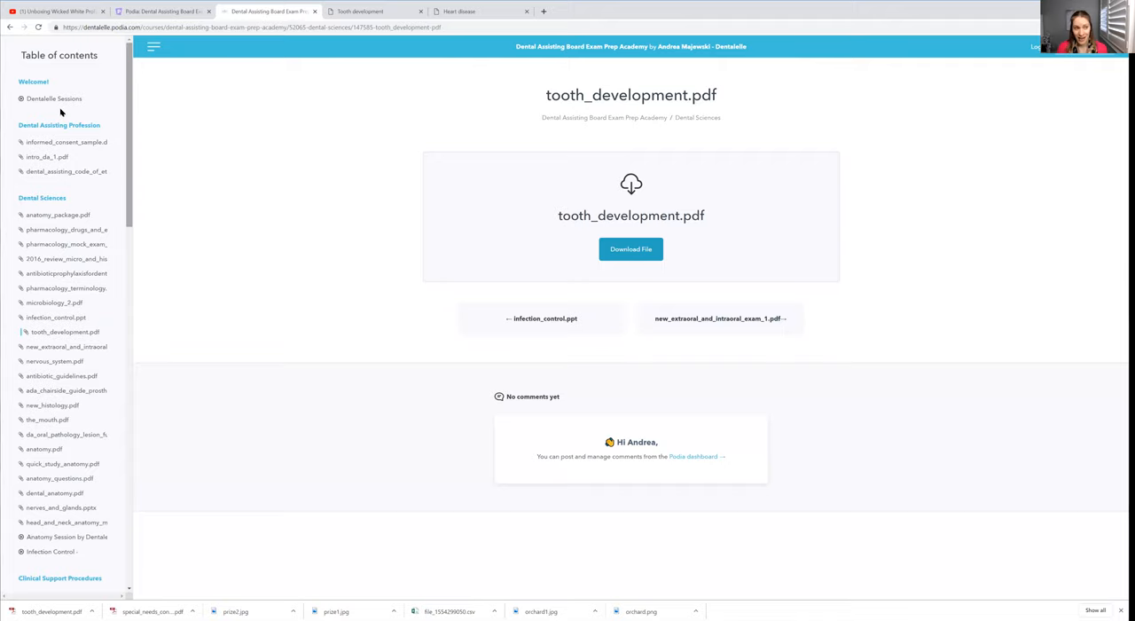
Open the Dentalelle Sessions lesson under Welcome! in the sidebar.
{"action": "left_click", "coordinate": [53, 97]}
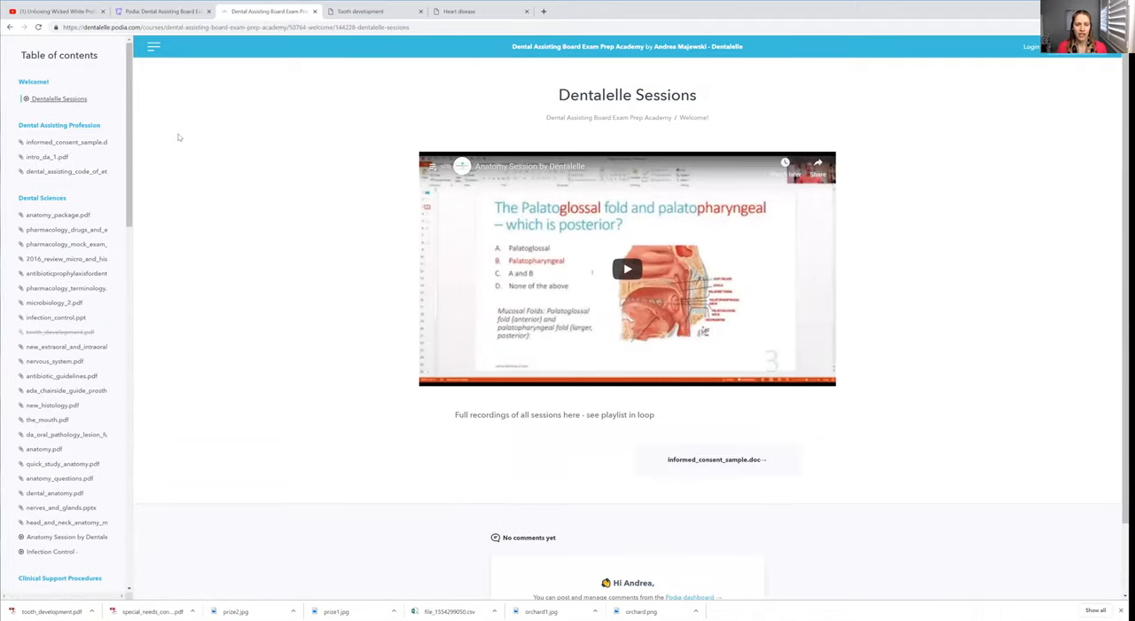
{"action": "mouse_move", "coordinate": [296, 187]}
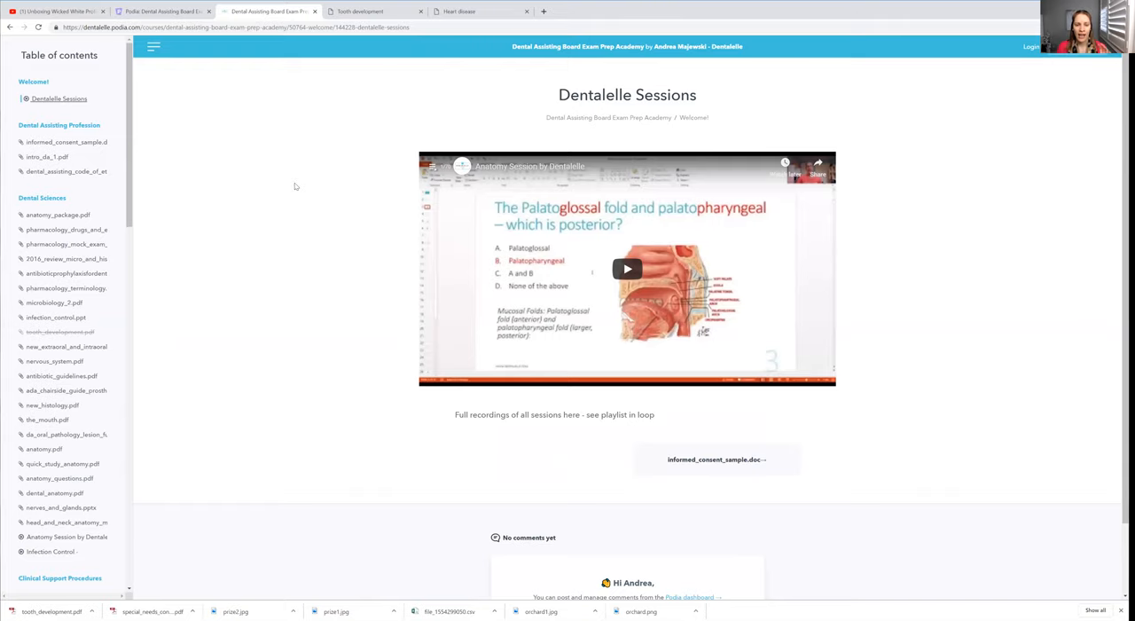
{"action": "mouse_move", "coordinate": [295, 178]}
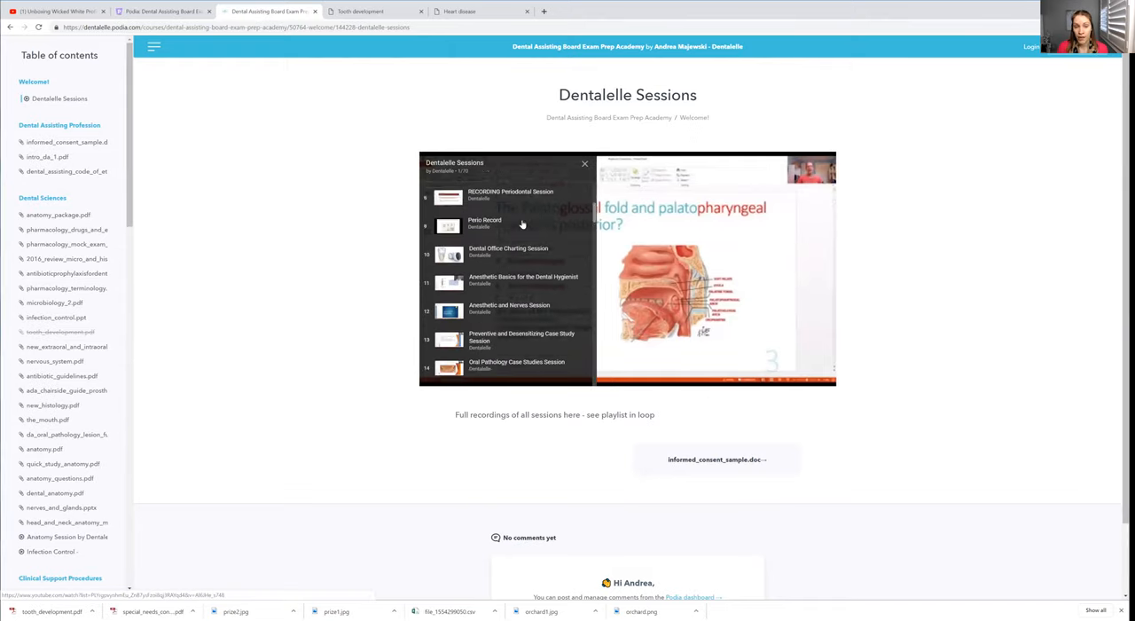
Play the Mock Exam Questions session, skip ahead, pause, and return the player to its cover.
{"action": "scroll", "scroll_direction": "down", "scroll_amount": 3}
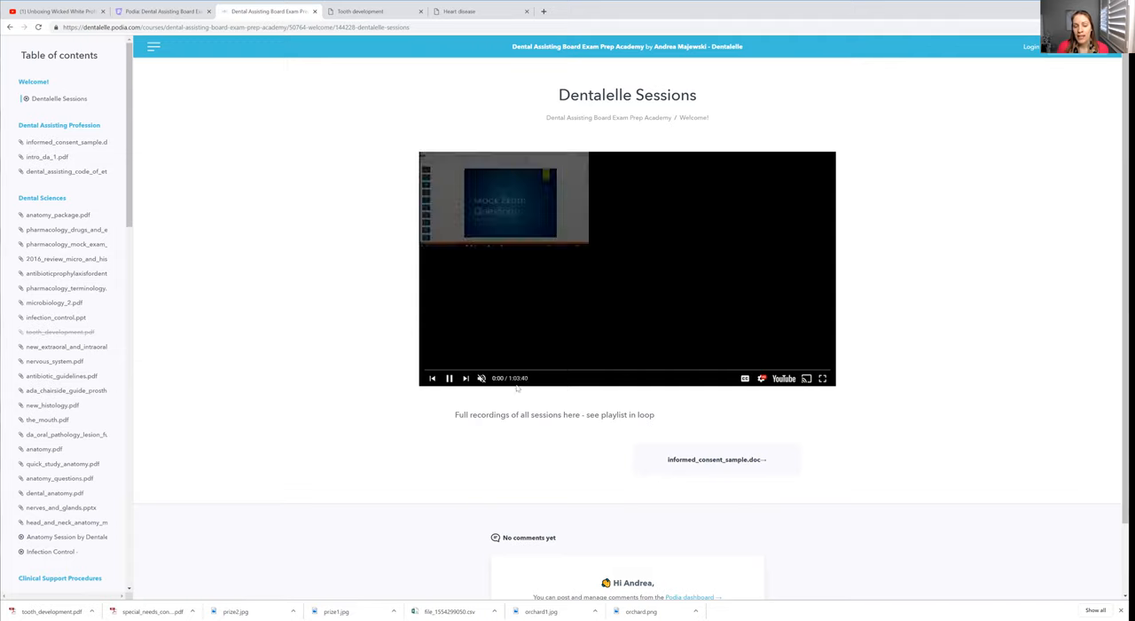
{"action": "left_click", "coordinate": [449, 378]}
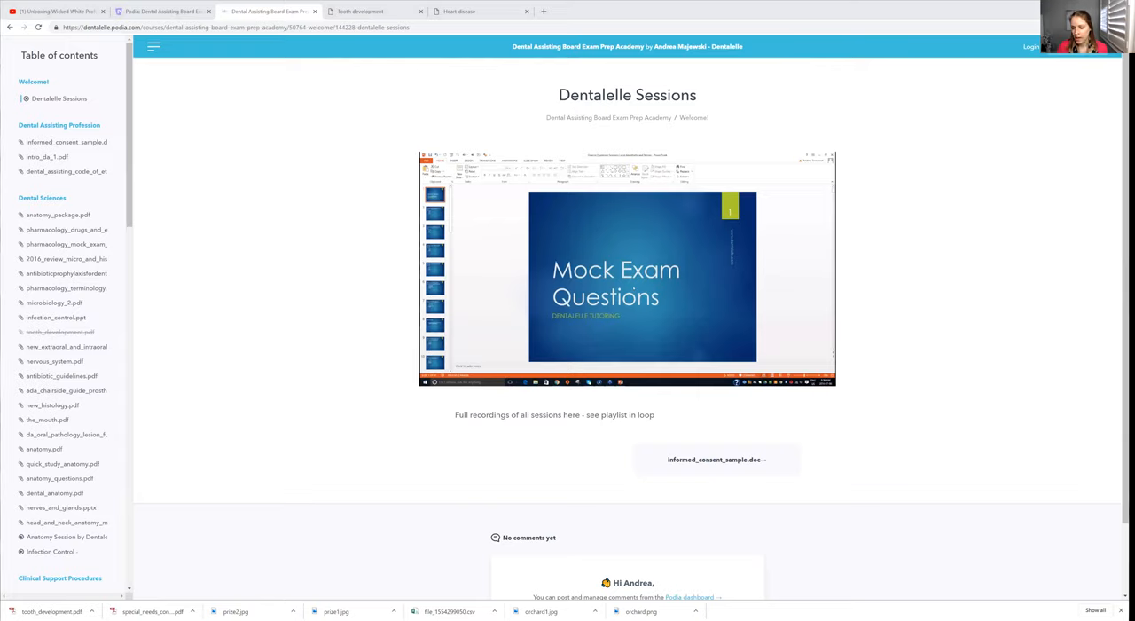
{"action": "left_click", "coordinate": [628, 270]}
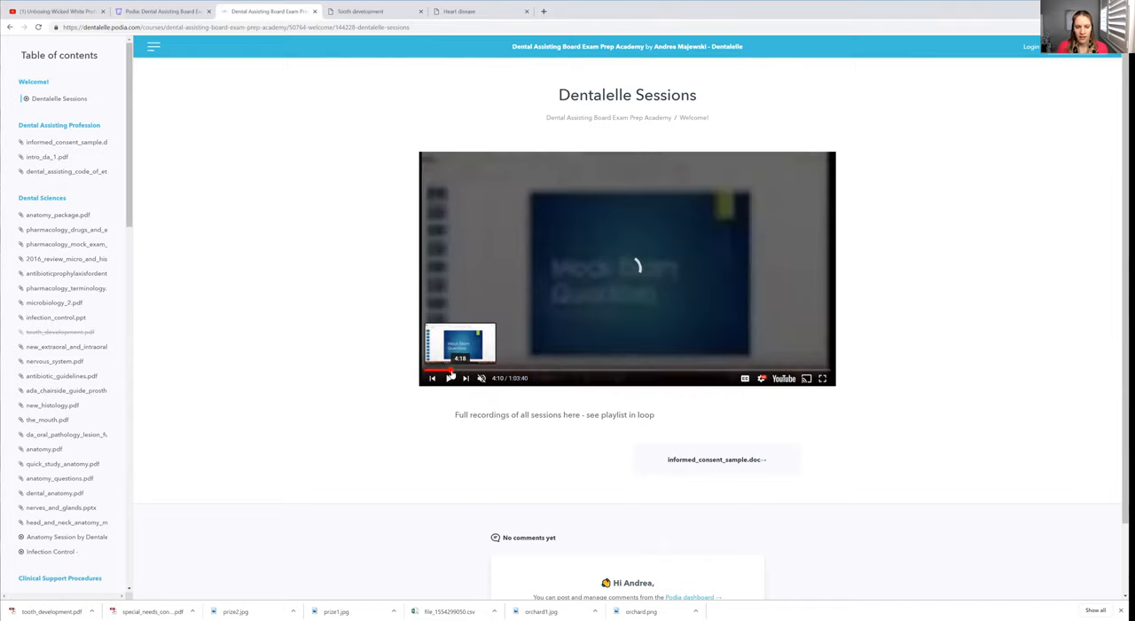
{"action": "left_click", "coordinate": [450, 378]}
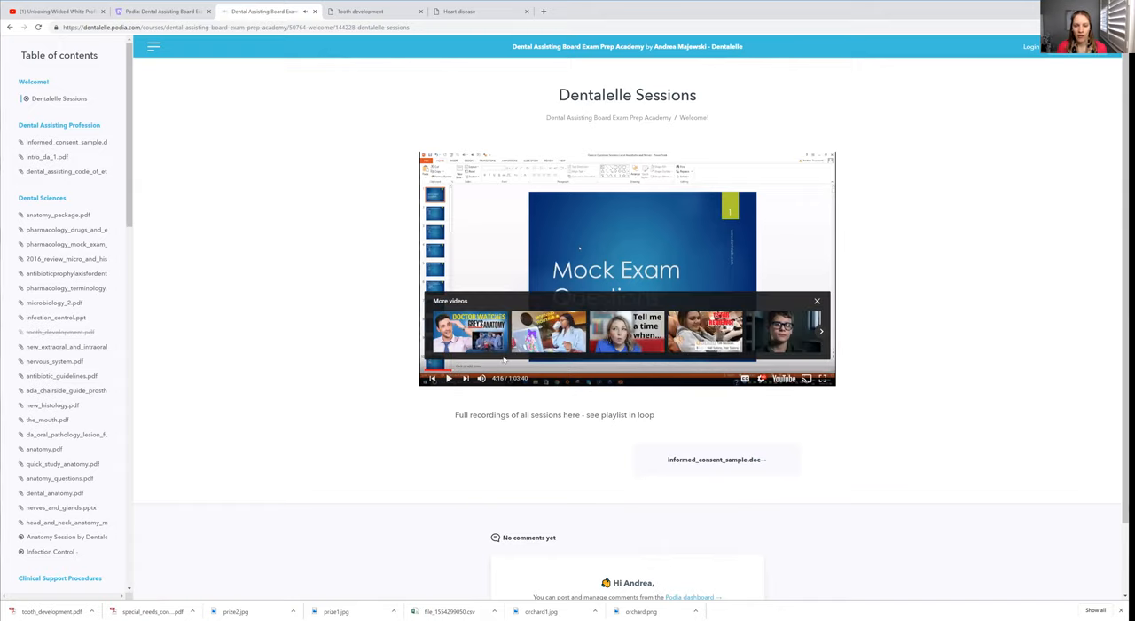
{"action": "mouse_move", "coordinate": [426, 167]}
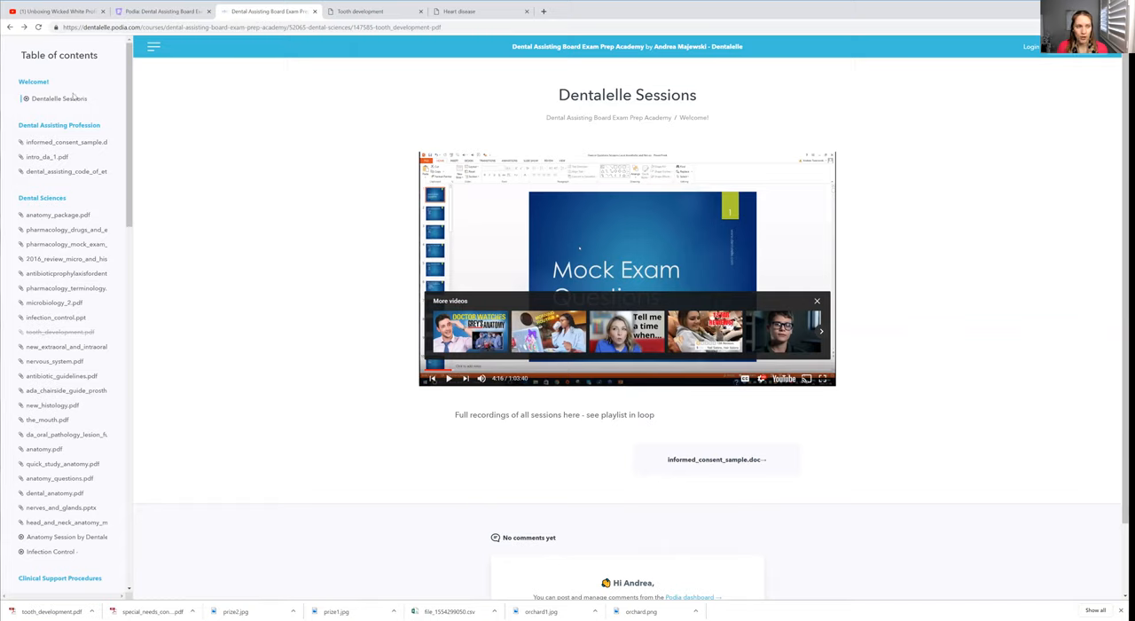
{"action": "left_click", "coordinate": [59, 97]}
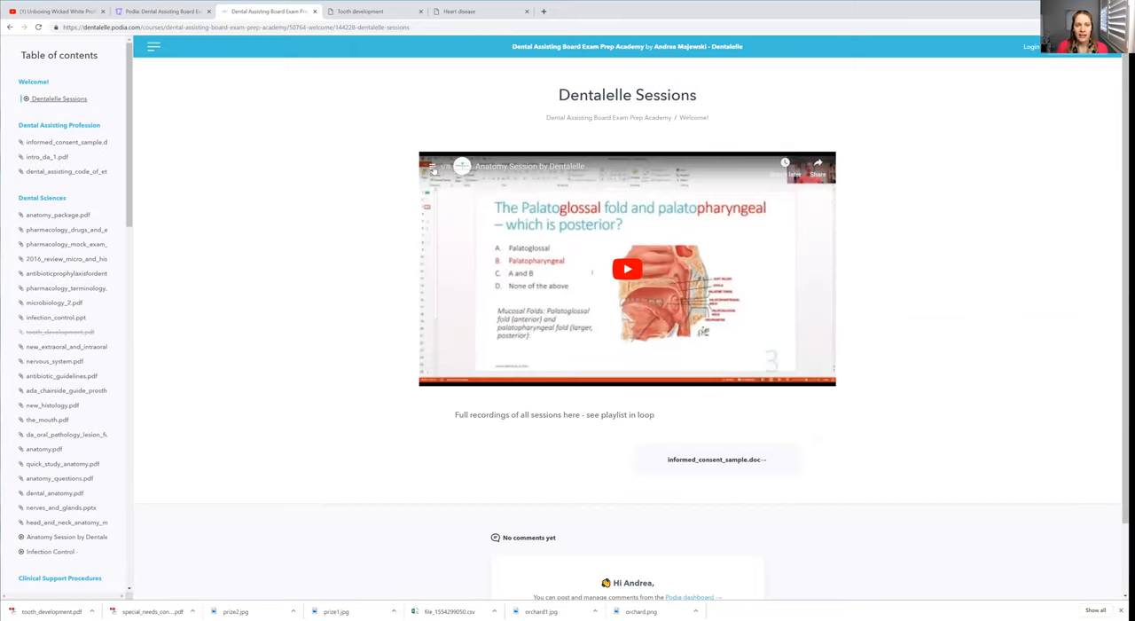
Open the YouTube playlist panel and scroll the session list down to Clinical Dentalelle Session.
{"action": "left_click", "coordinate": [628, 270]}
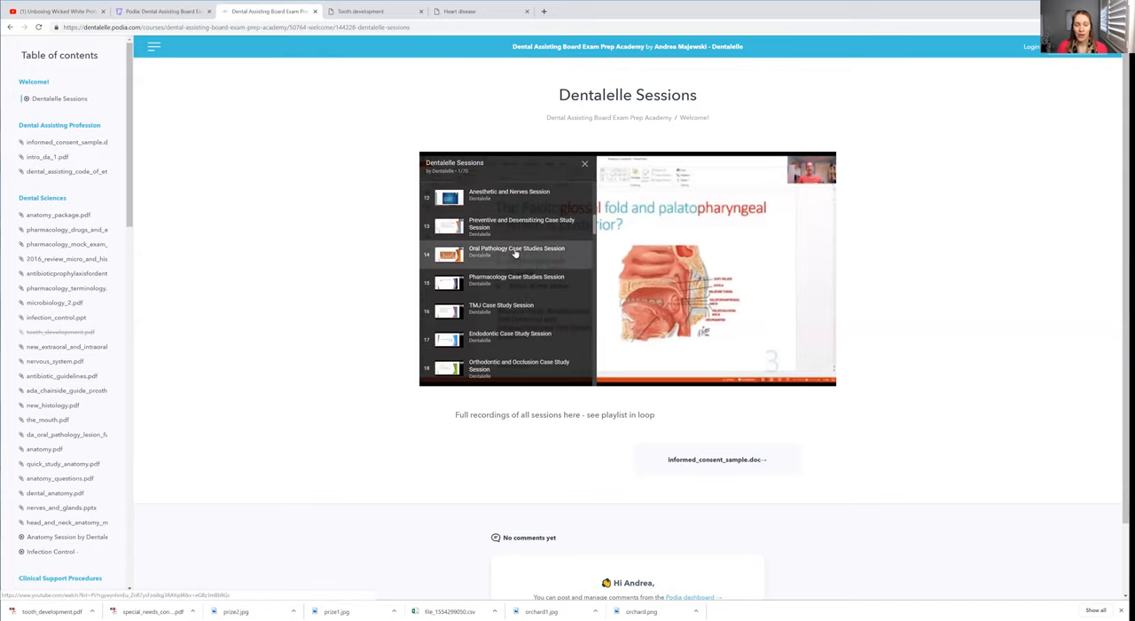
{"action": "scroll", "scroll_direction": "down", "scroll_amount": 3}
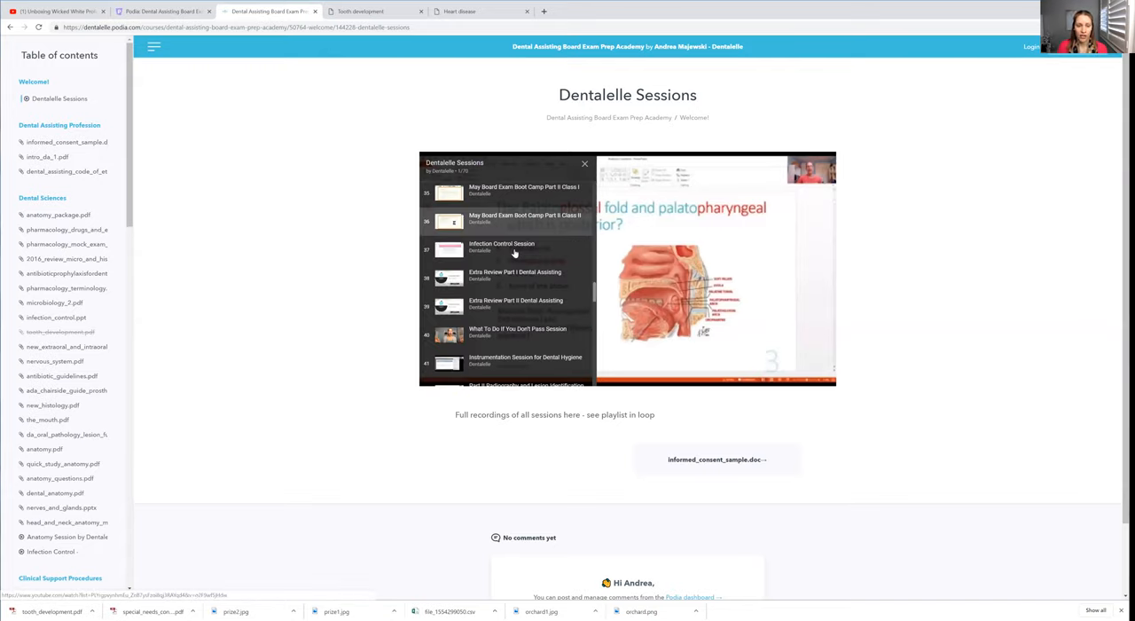
{"action": "scroll", "scroll_direction": "down", "scroll_amount": 3}
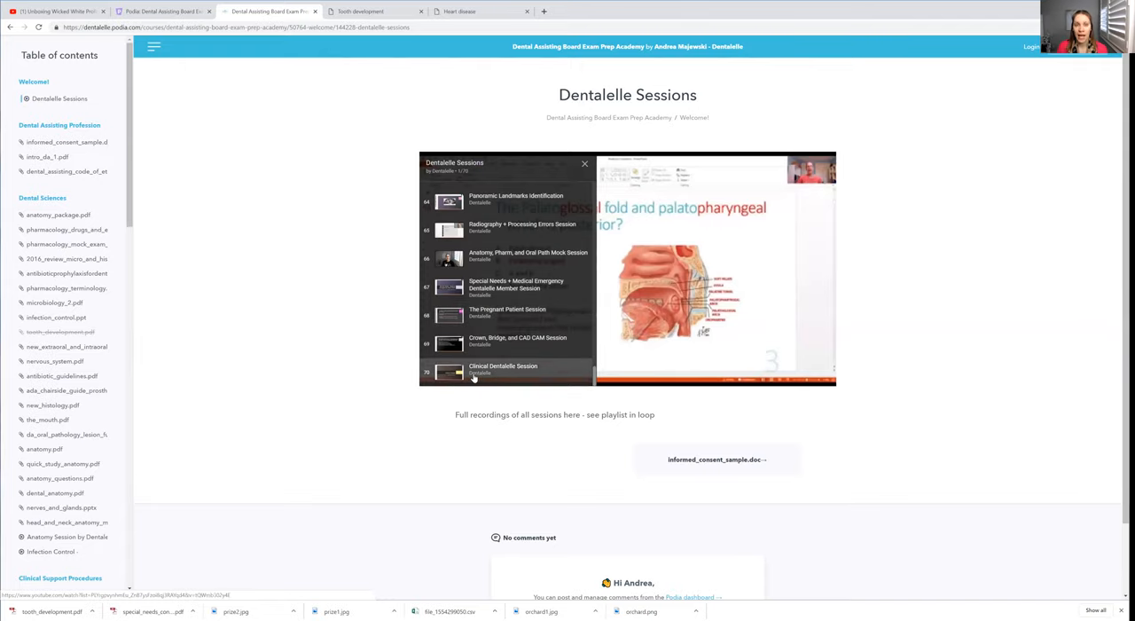
{"action": "mouse_move", "coordinate": [506, 376]}
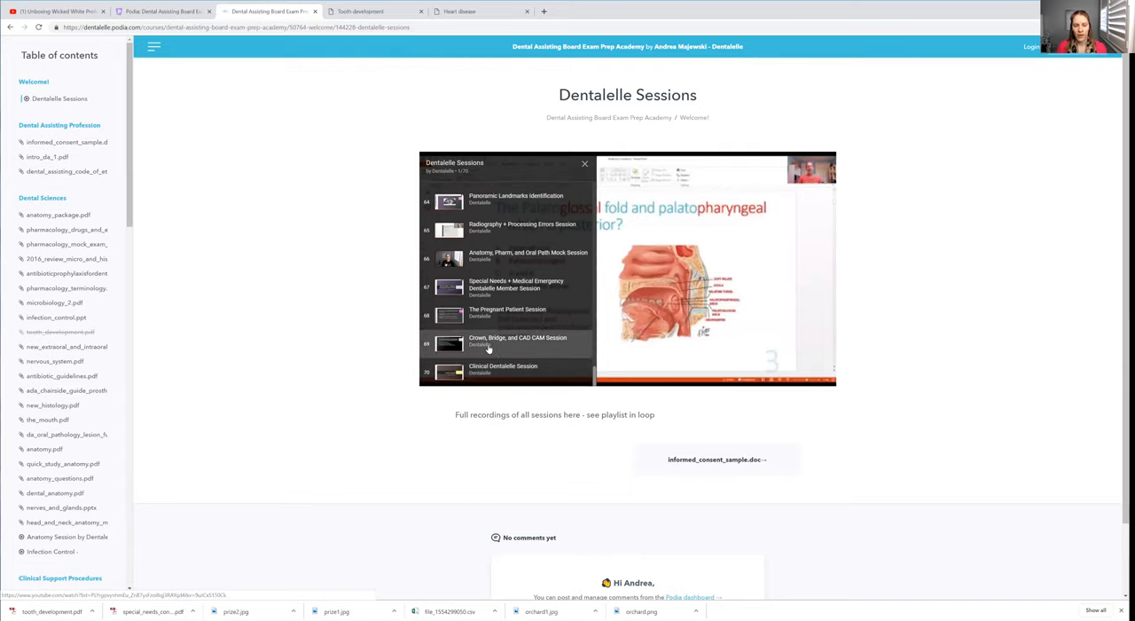
{"action": "mouse_move", "coordinate": [507, 270]}
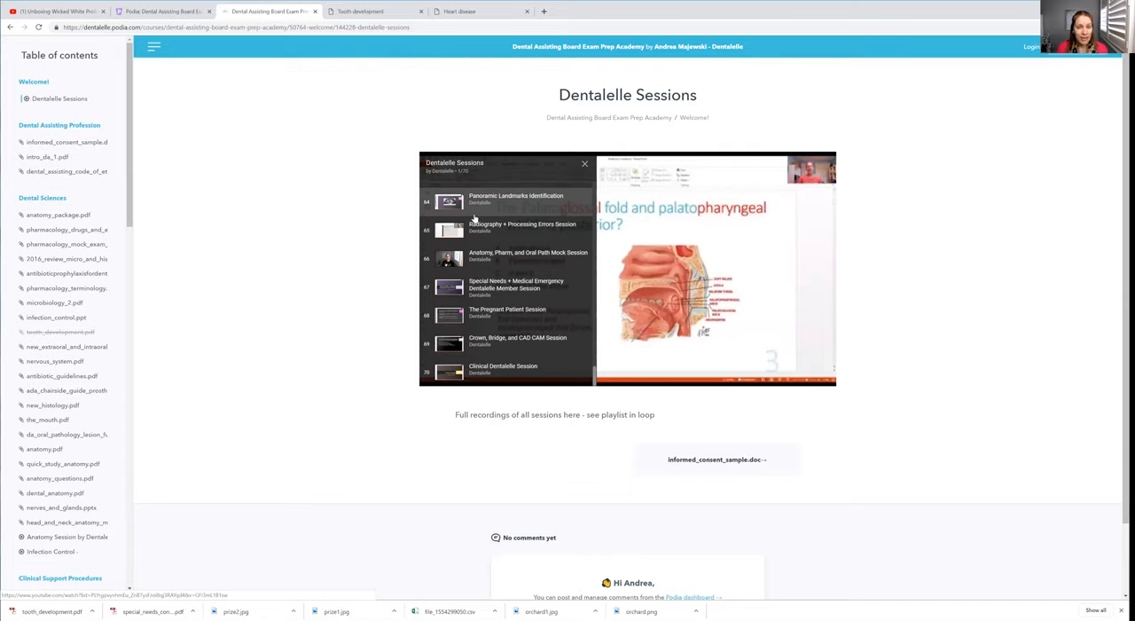
{"action": "mouse_move", "coordinate": [463, 204]}
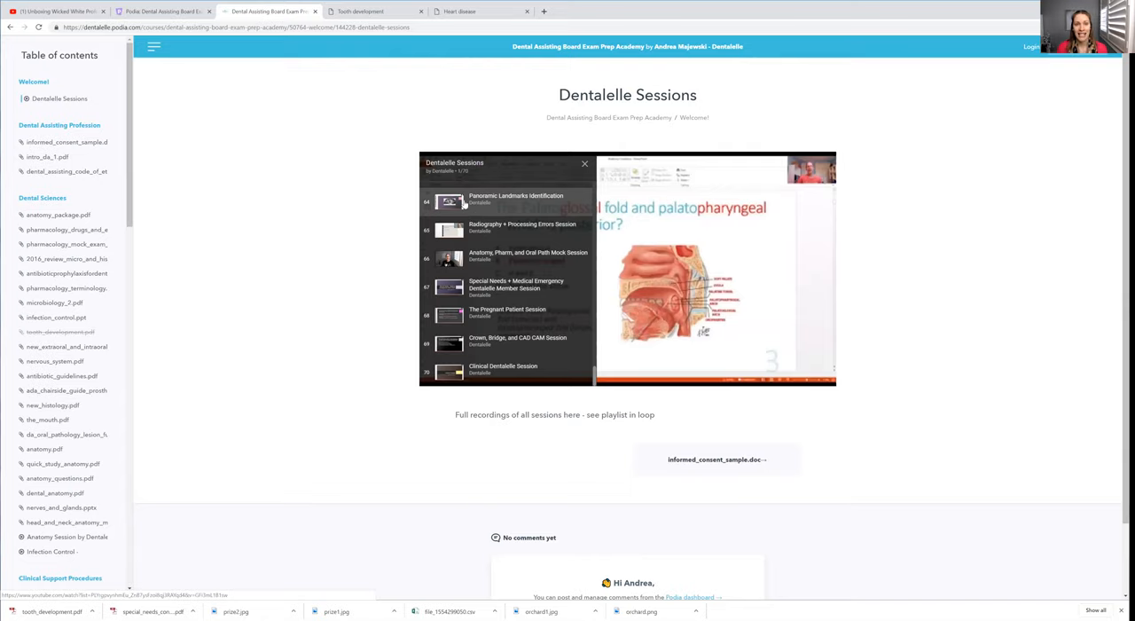
{"action": "mouse_move", "coordinate": [444, 229]}
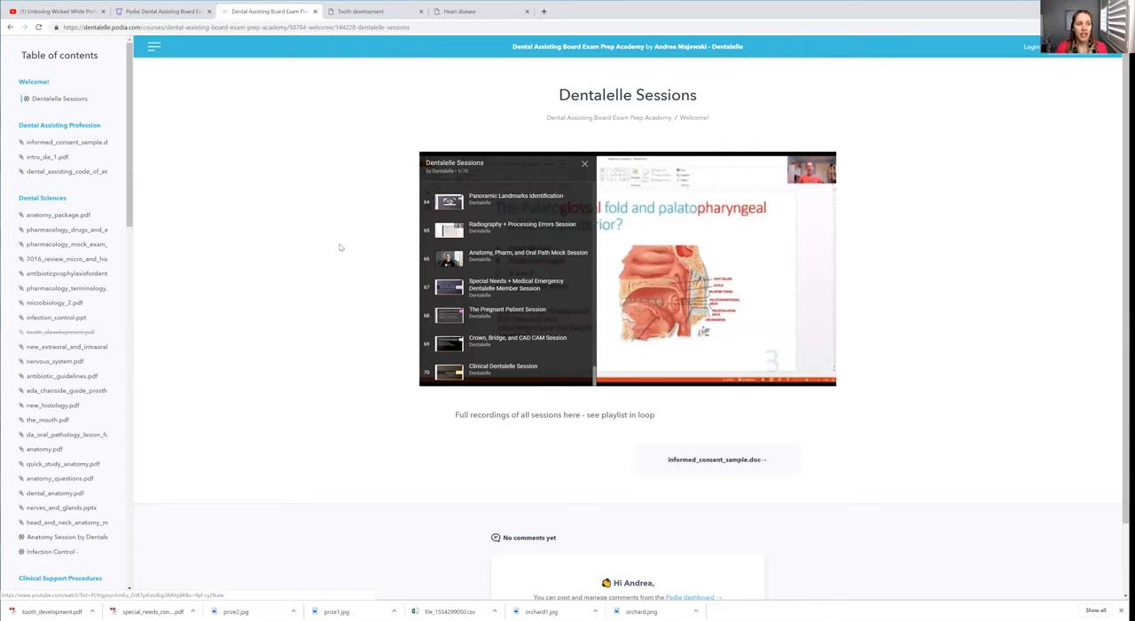
{"action": "mouse_move", "coordinate": [326, 245]}
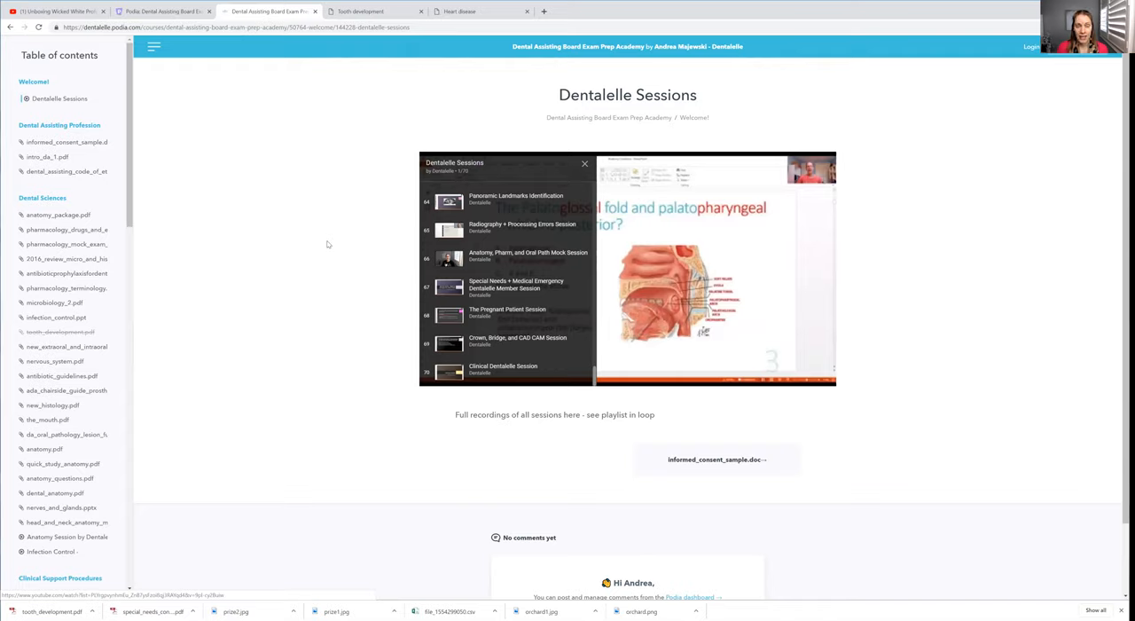
{"action": "mouse_move", "coordinate": [312, 259]}
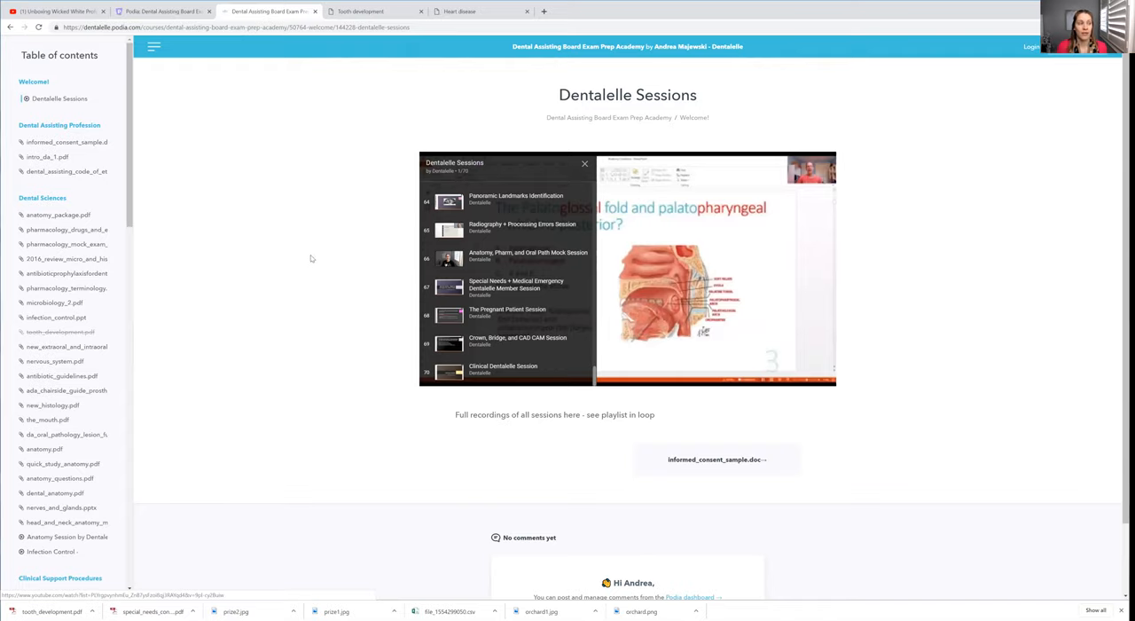
{"action": "mouse_move", "coordinate": [171, 298]}
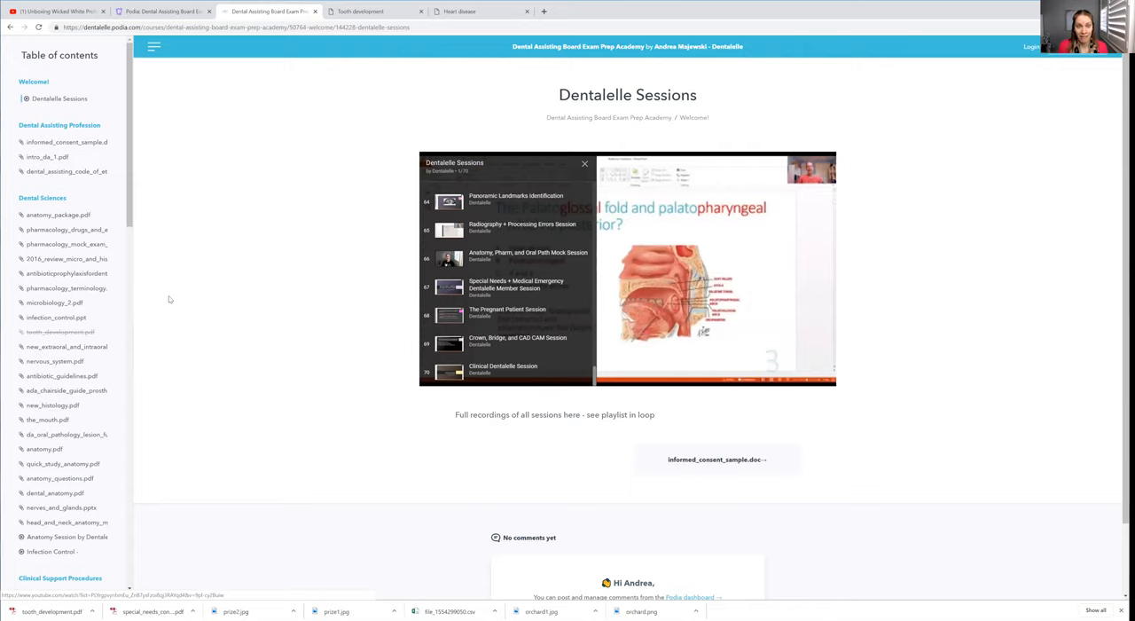
{"action": "mouse_move", "coordinate": [213, 248]}
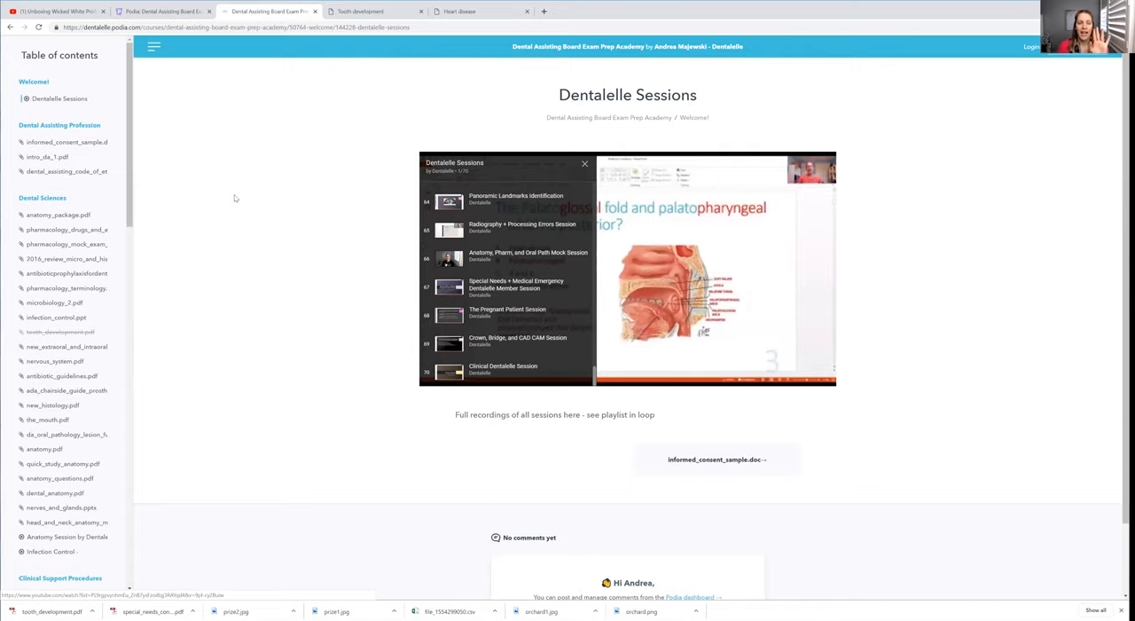
{"action": "mouse_move", "coordinate": [262, 156]}
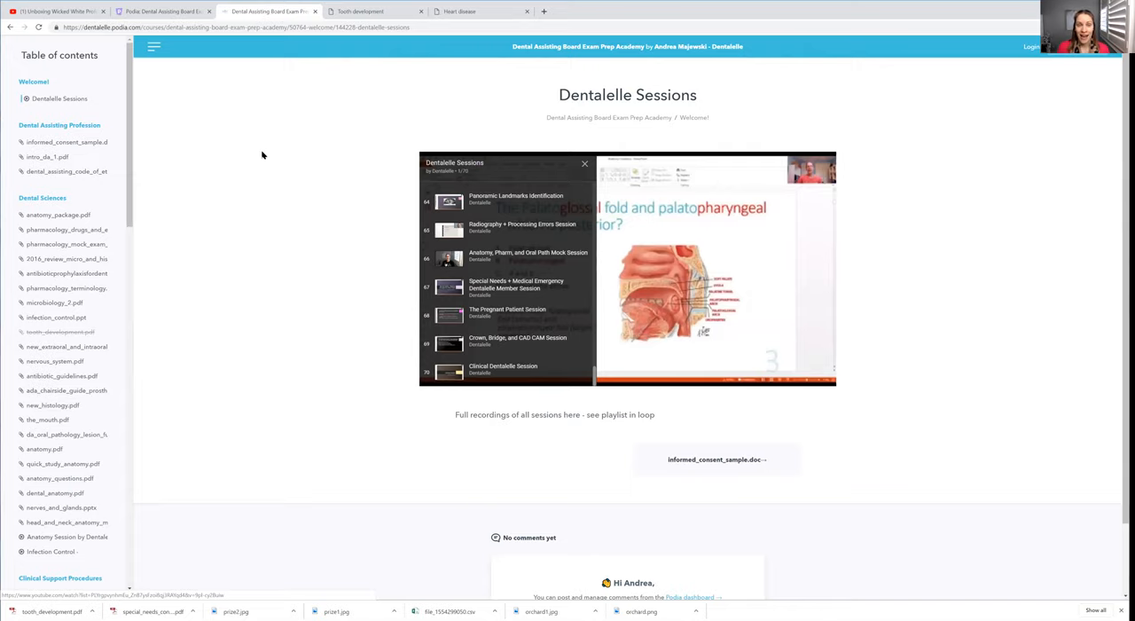